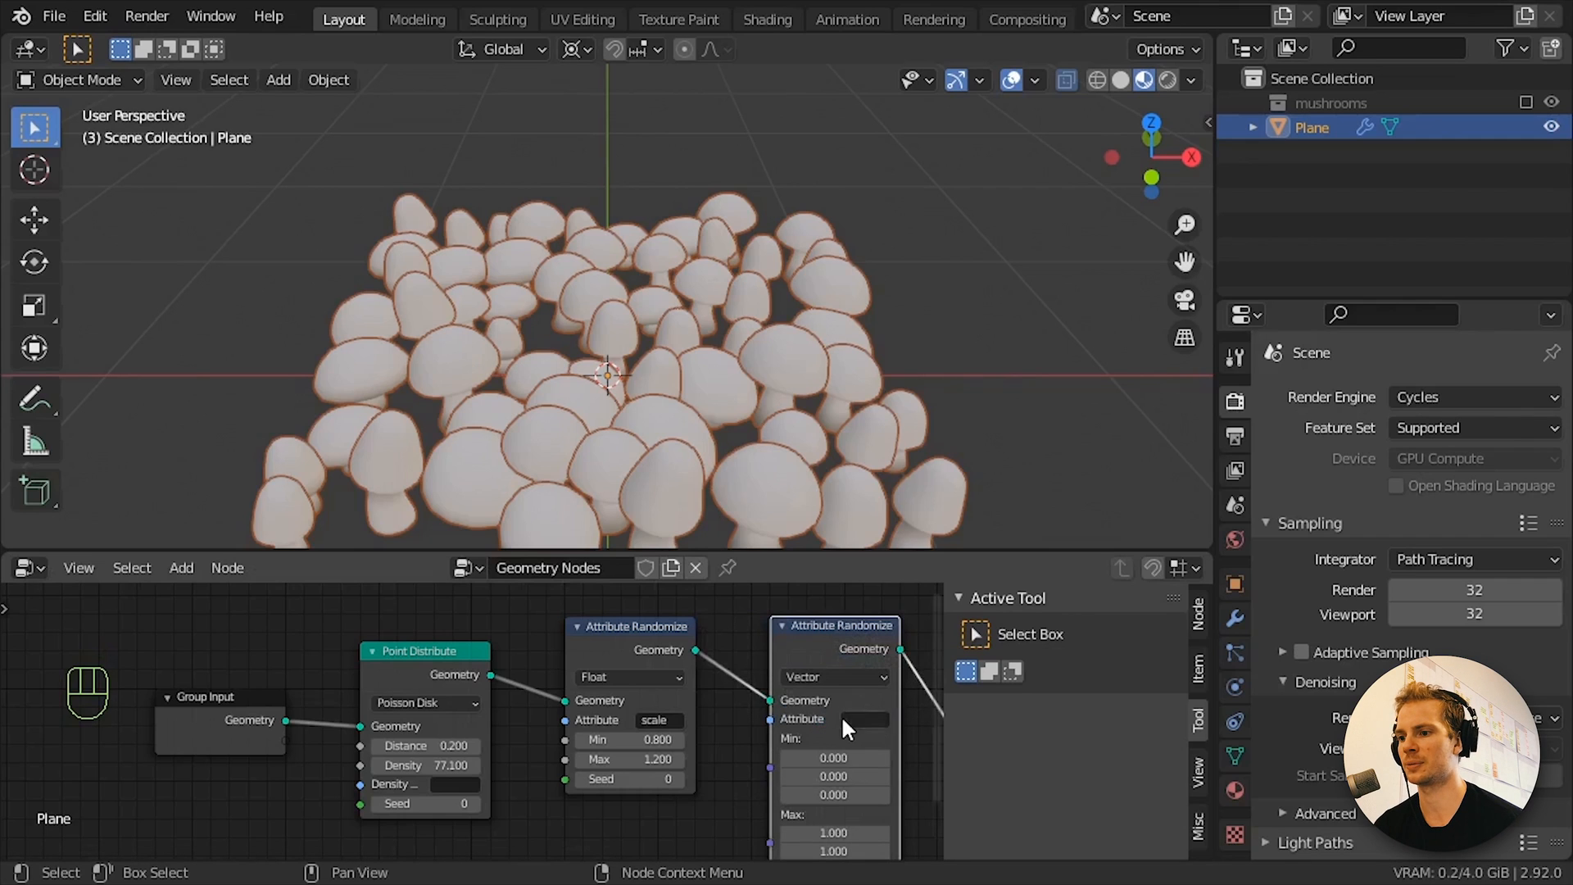
Step: Preview the finished node setup, setting a second-randomizer value to 0.0
{"action": "left_click", "coordinate": [863, 718]}
{"action": "type", "text": "rotation"}
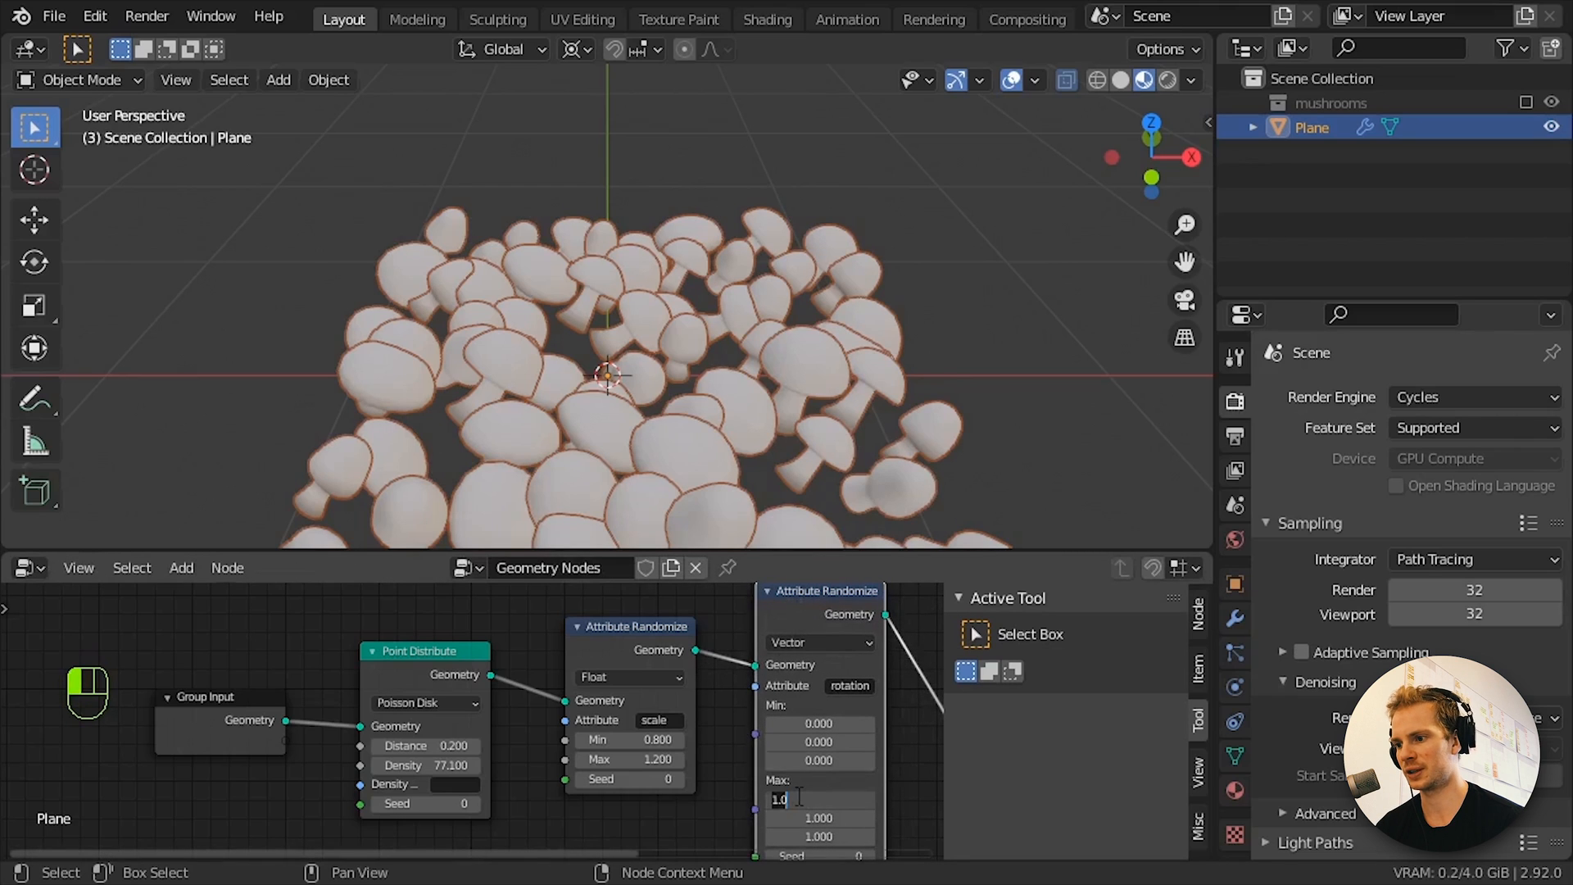
{"action": "type", "text": "0.0"}
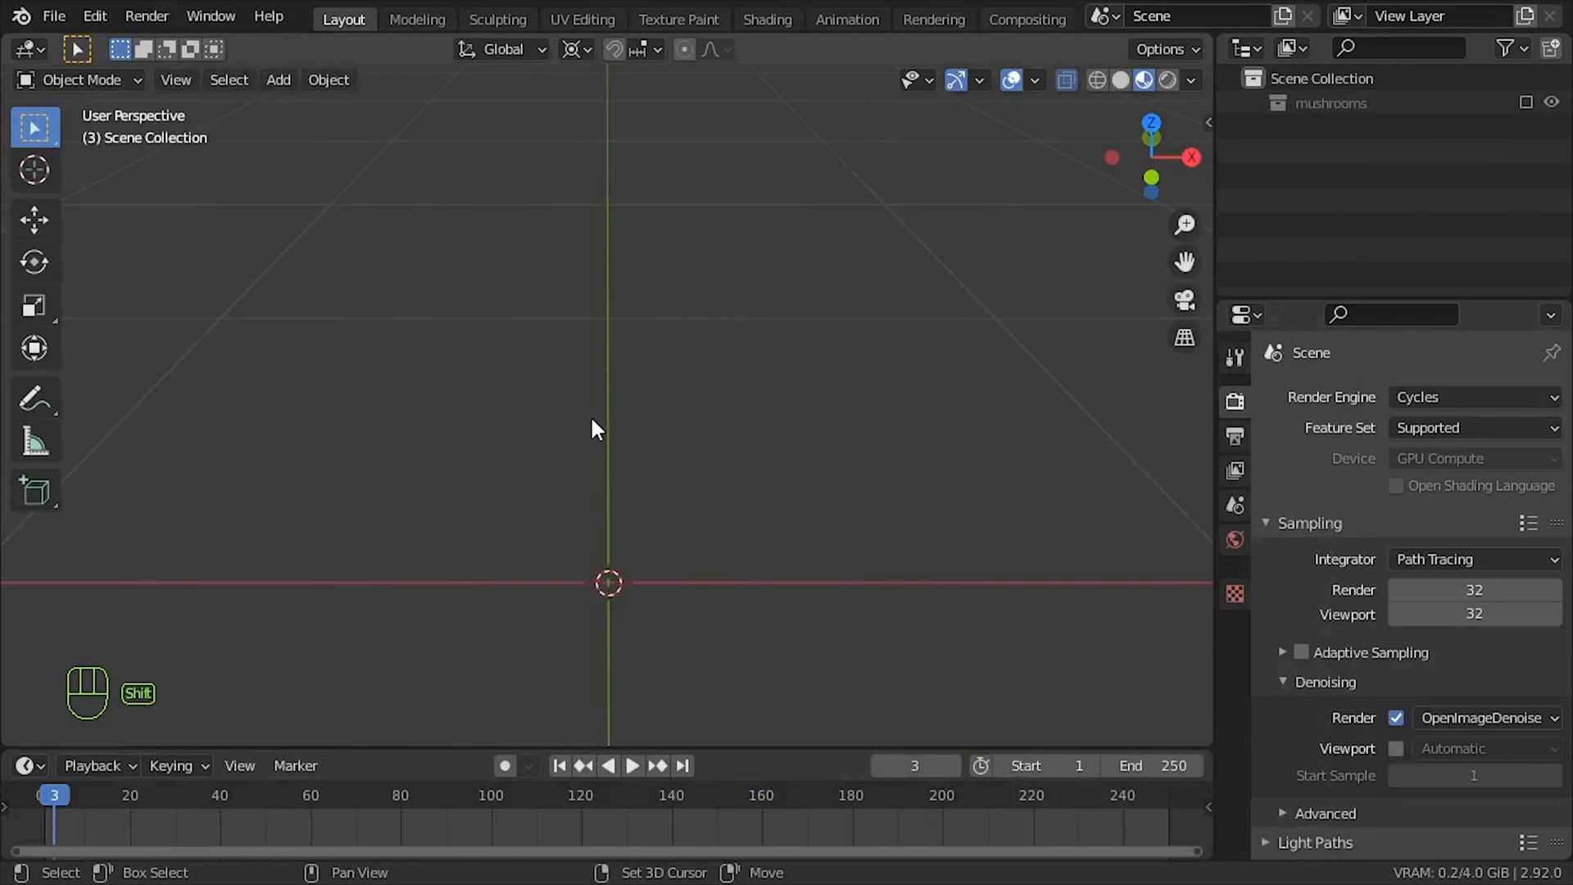
Step: Add a plane with a new geometry node tree instancing the mushrooms collection
{"action": "left_click", "coordinate": [278, 80]}
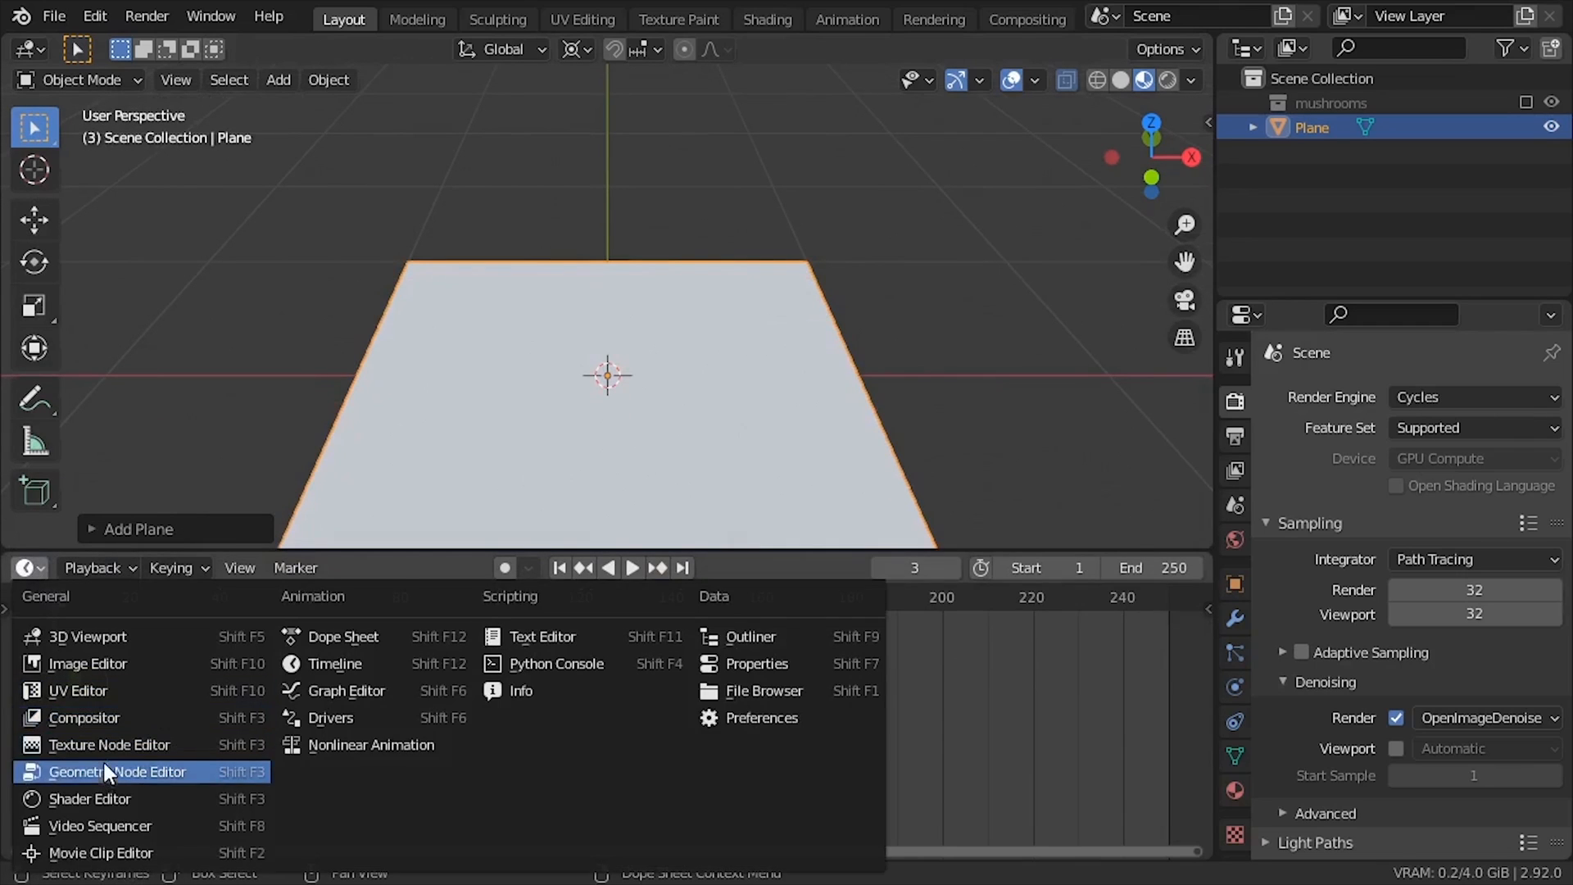
{"action": "left_click", "coordinate": [118, 772]}
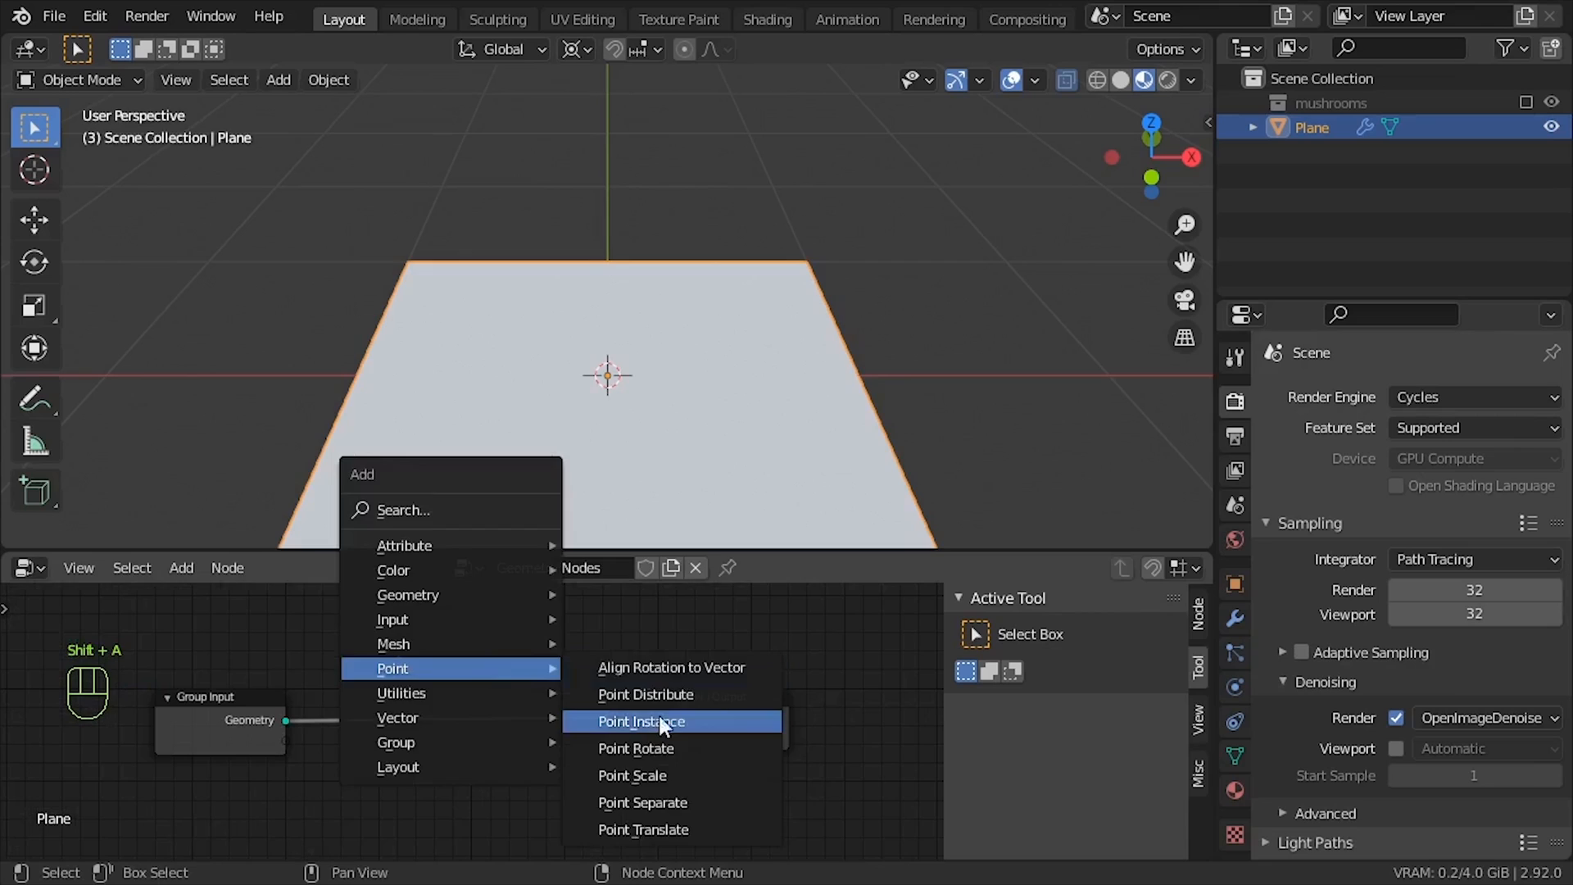
{"action": "left_click", "coordinate": [641, 721]}
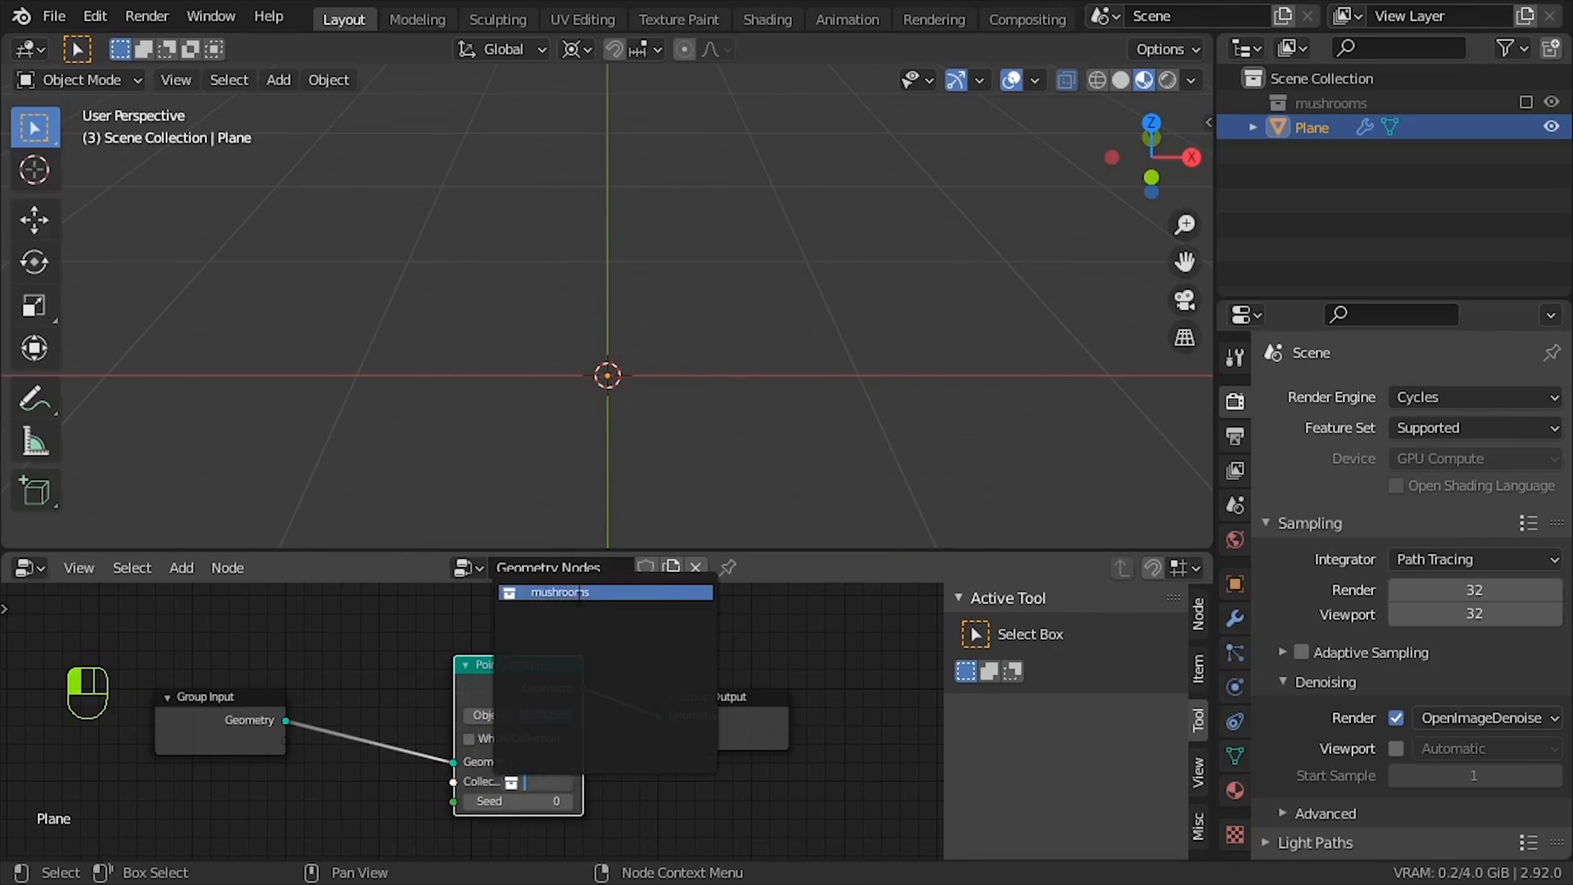
{"action": "left_click", "coordinate": [558, 591]}
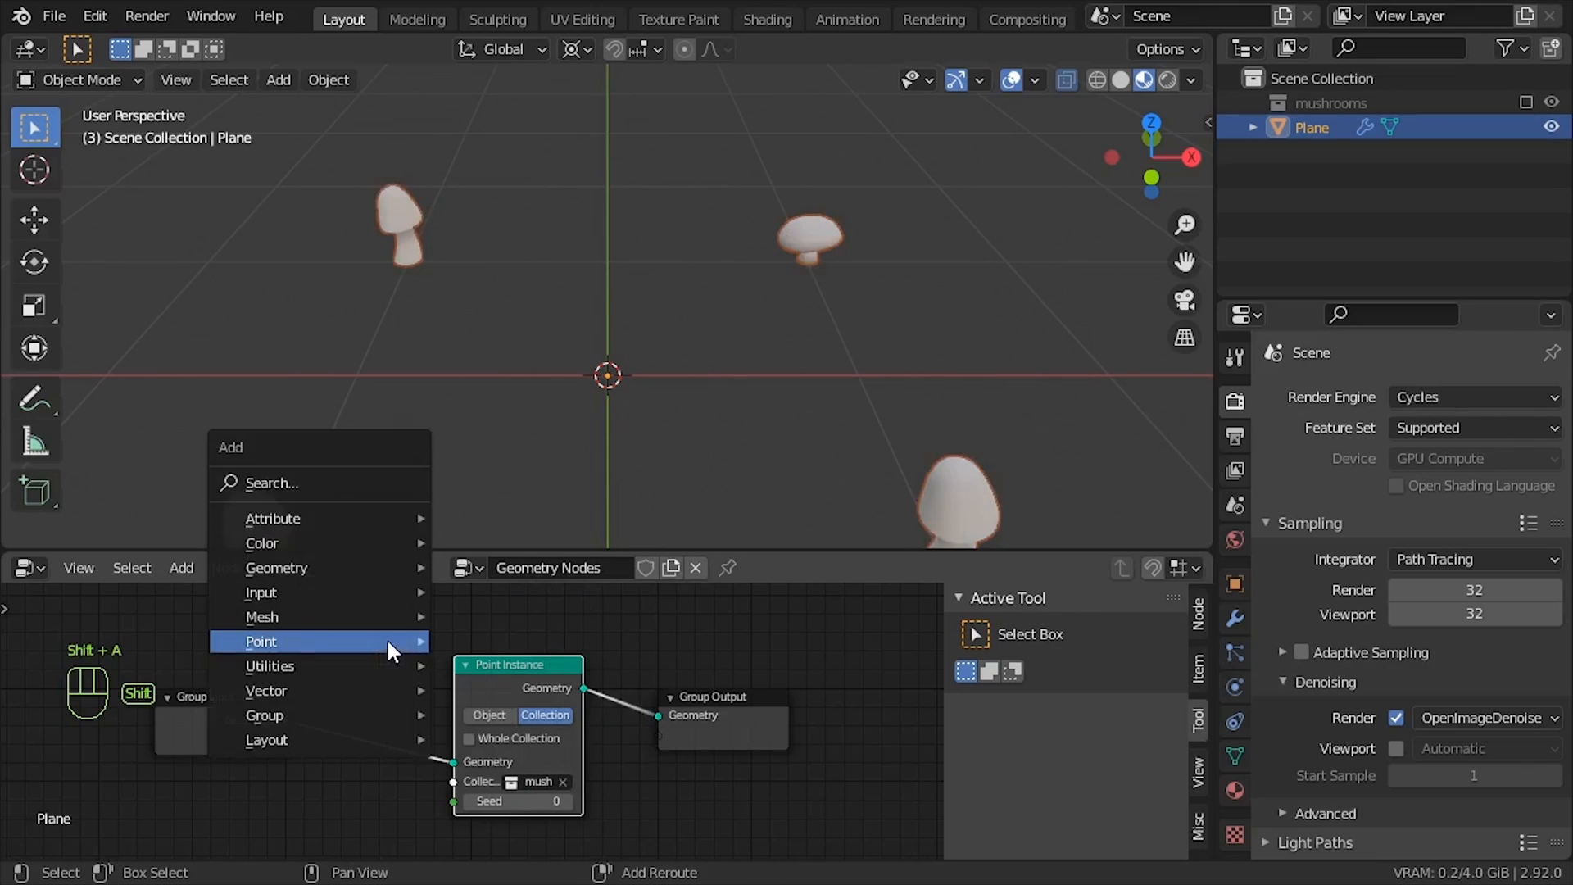
Step: Add a Poisson Disk Point Distribute node with distance 0.2 and density 77.1
{"action": "left_click", "coordinate": [260, 641]}
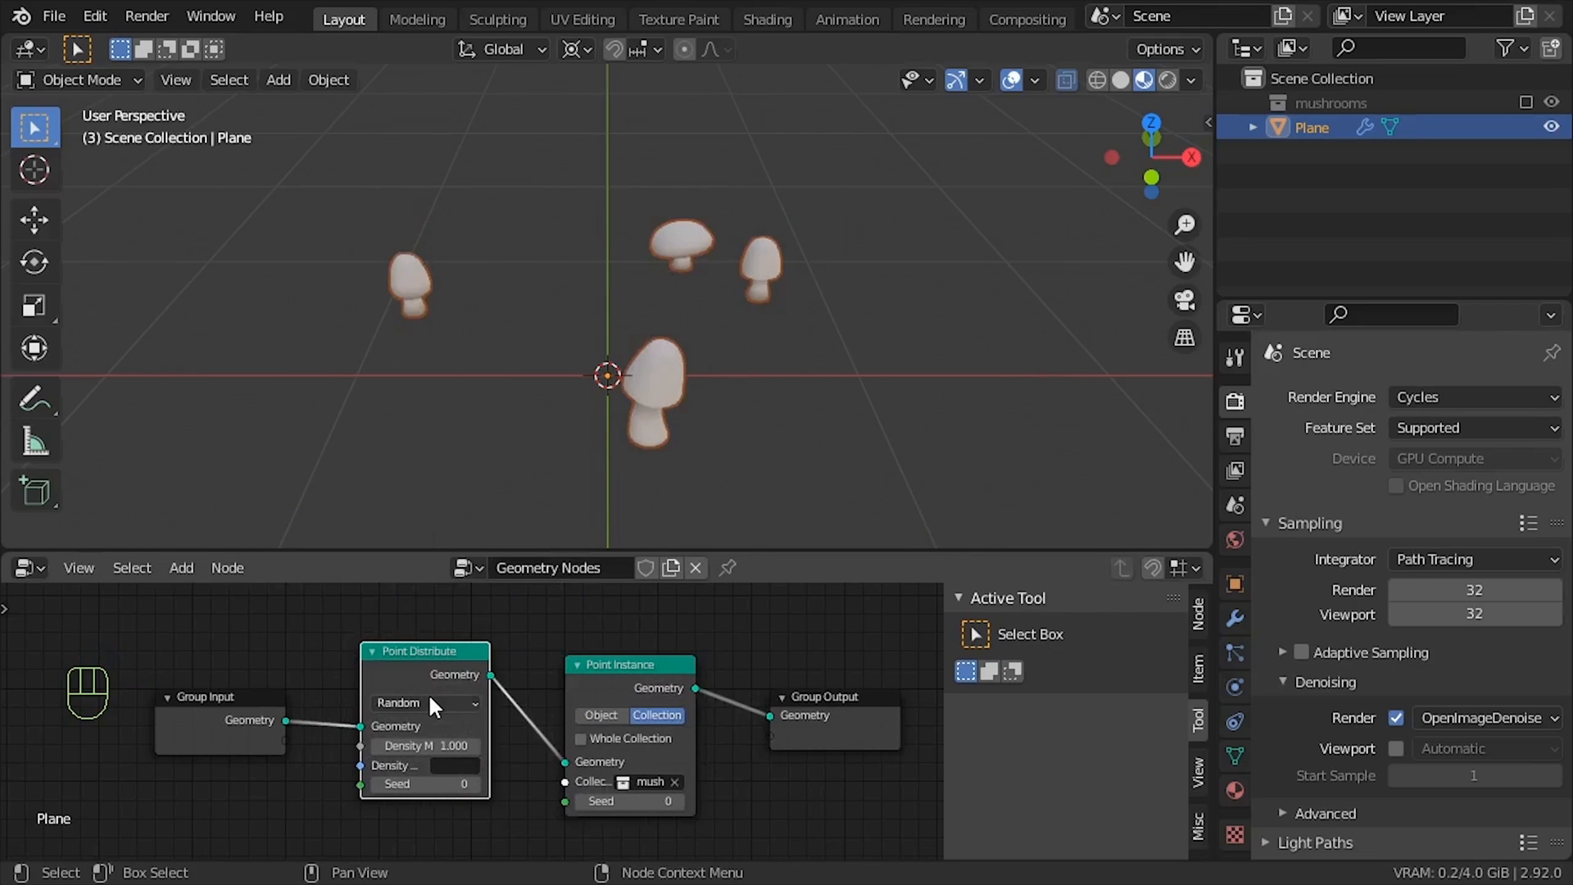
{"action": "left_click_drag", "start_coordinate": [421, 744], "coordinate": [452, 745]}
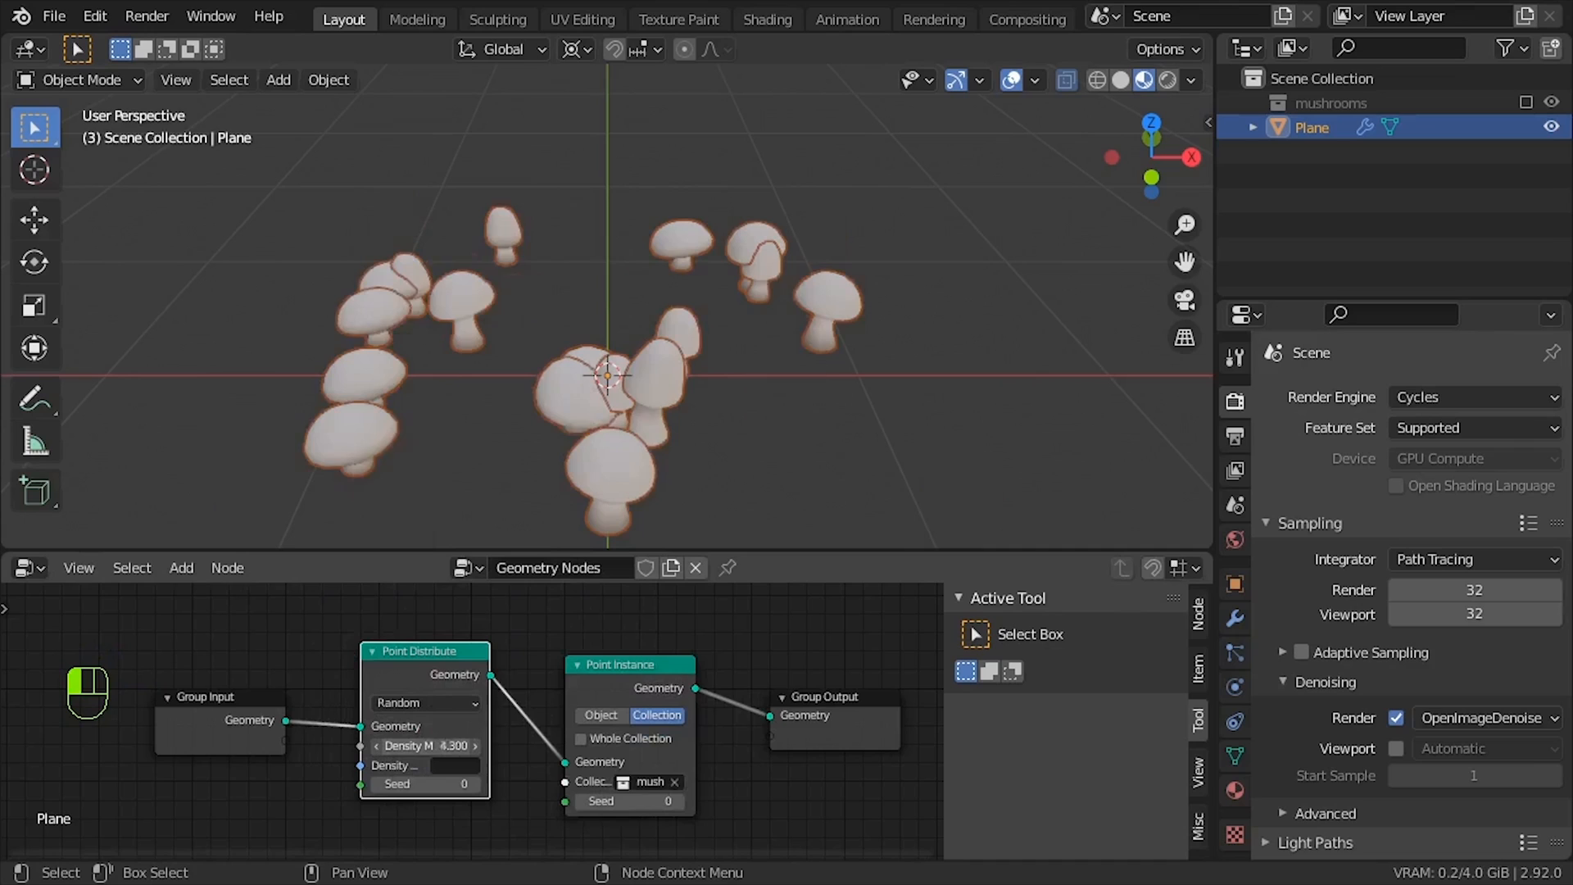
{"action": "left_click", "coordinate": [421, 703]}
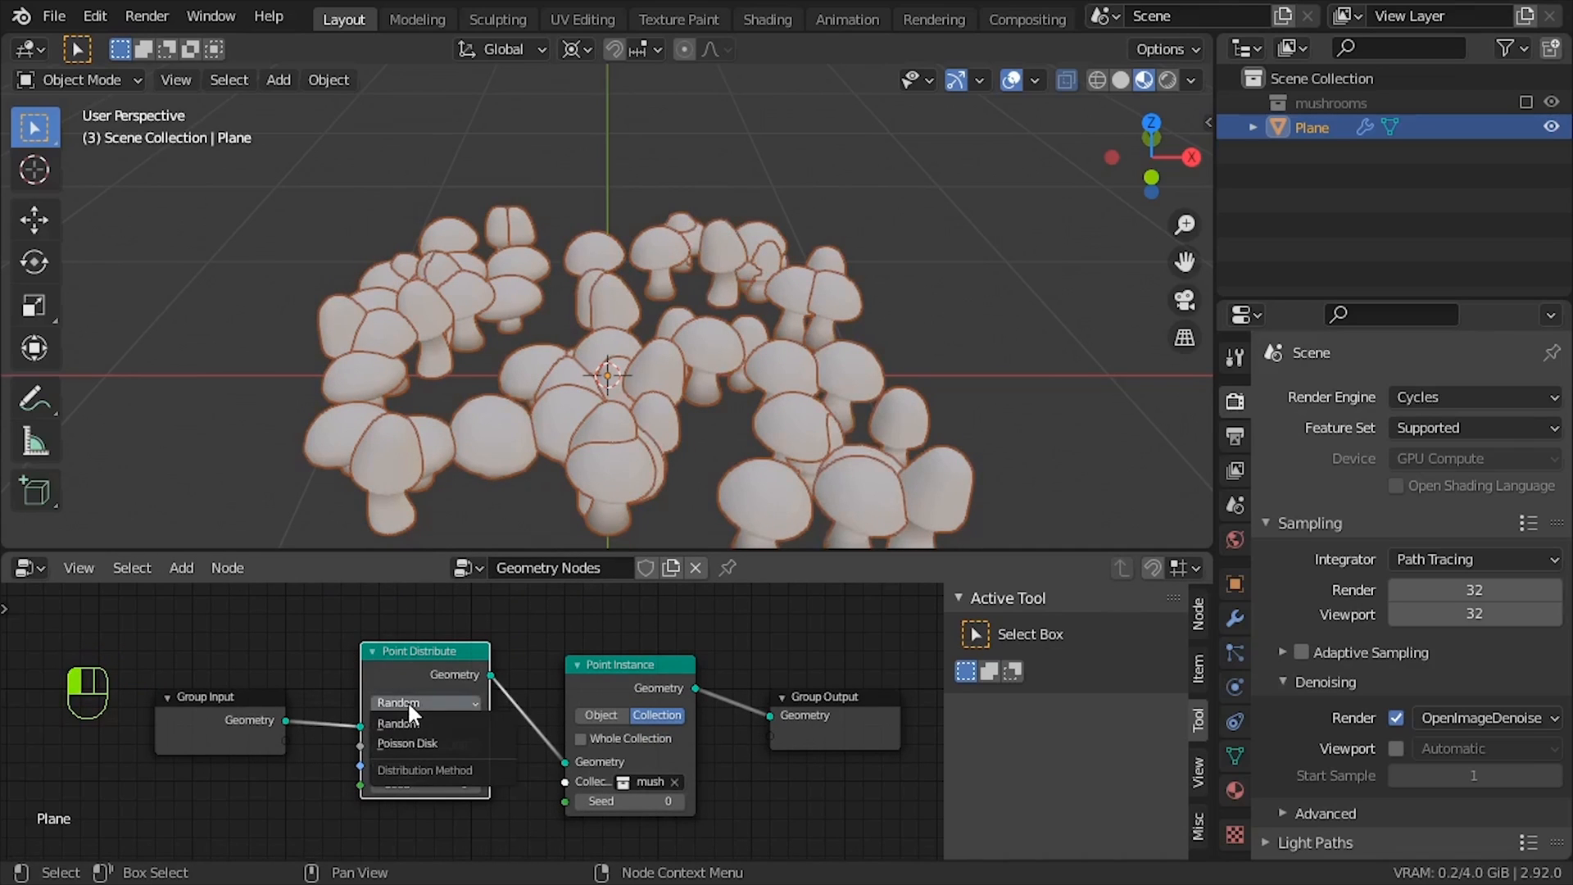
{"action": "left_click", "coordinate": [406, 742]}
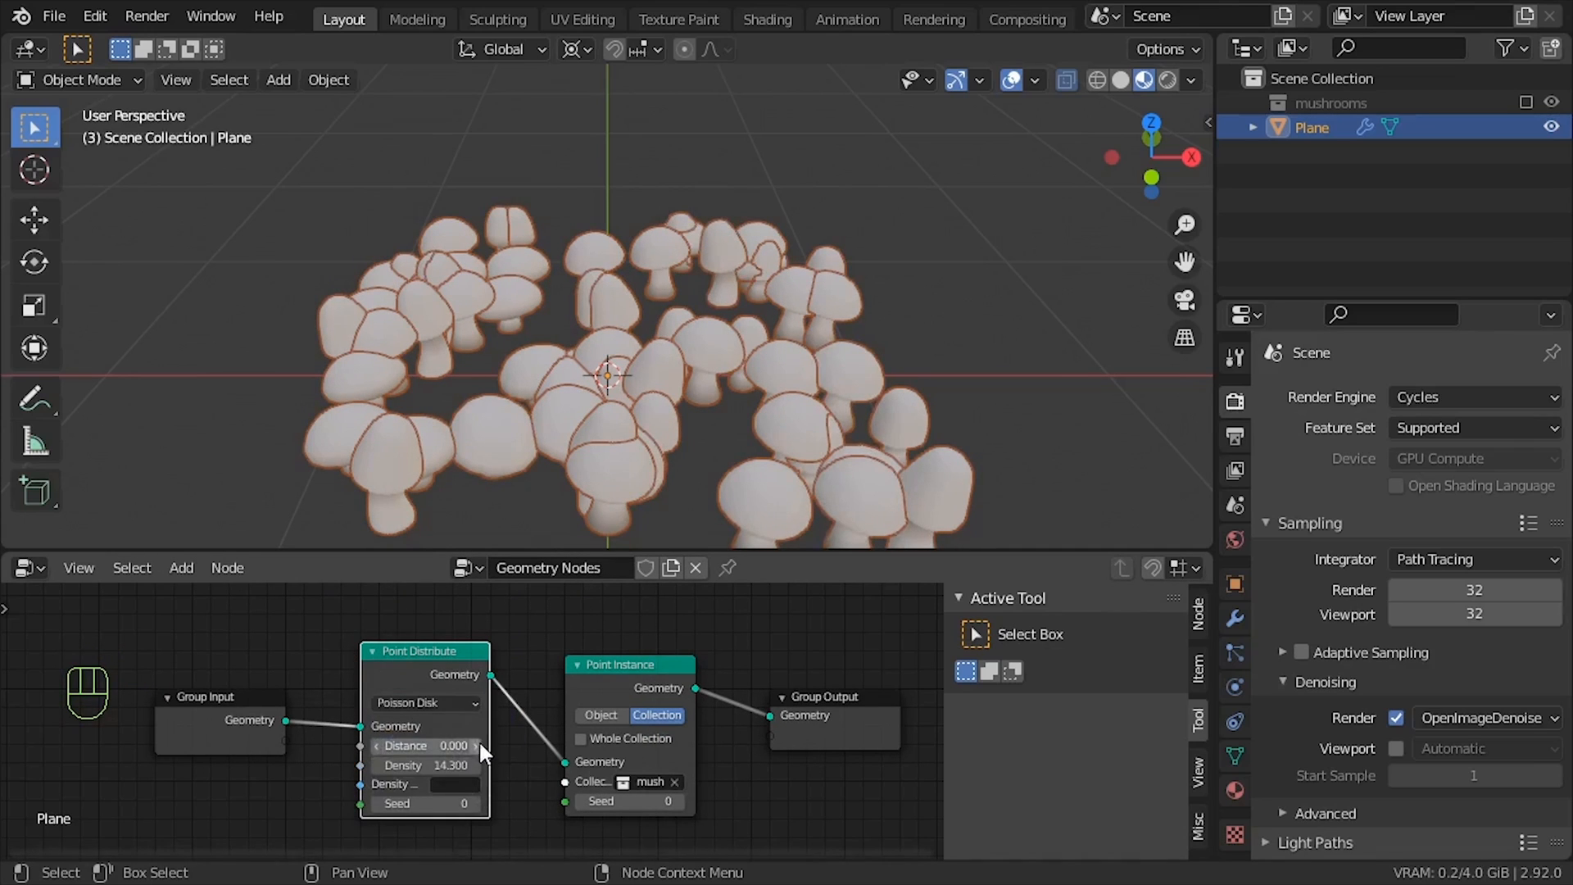
{"action": "left_click_drag", "start_coordinate": [482, 746], "coordinate": [436, 783]}
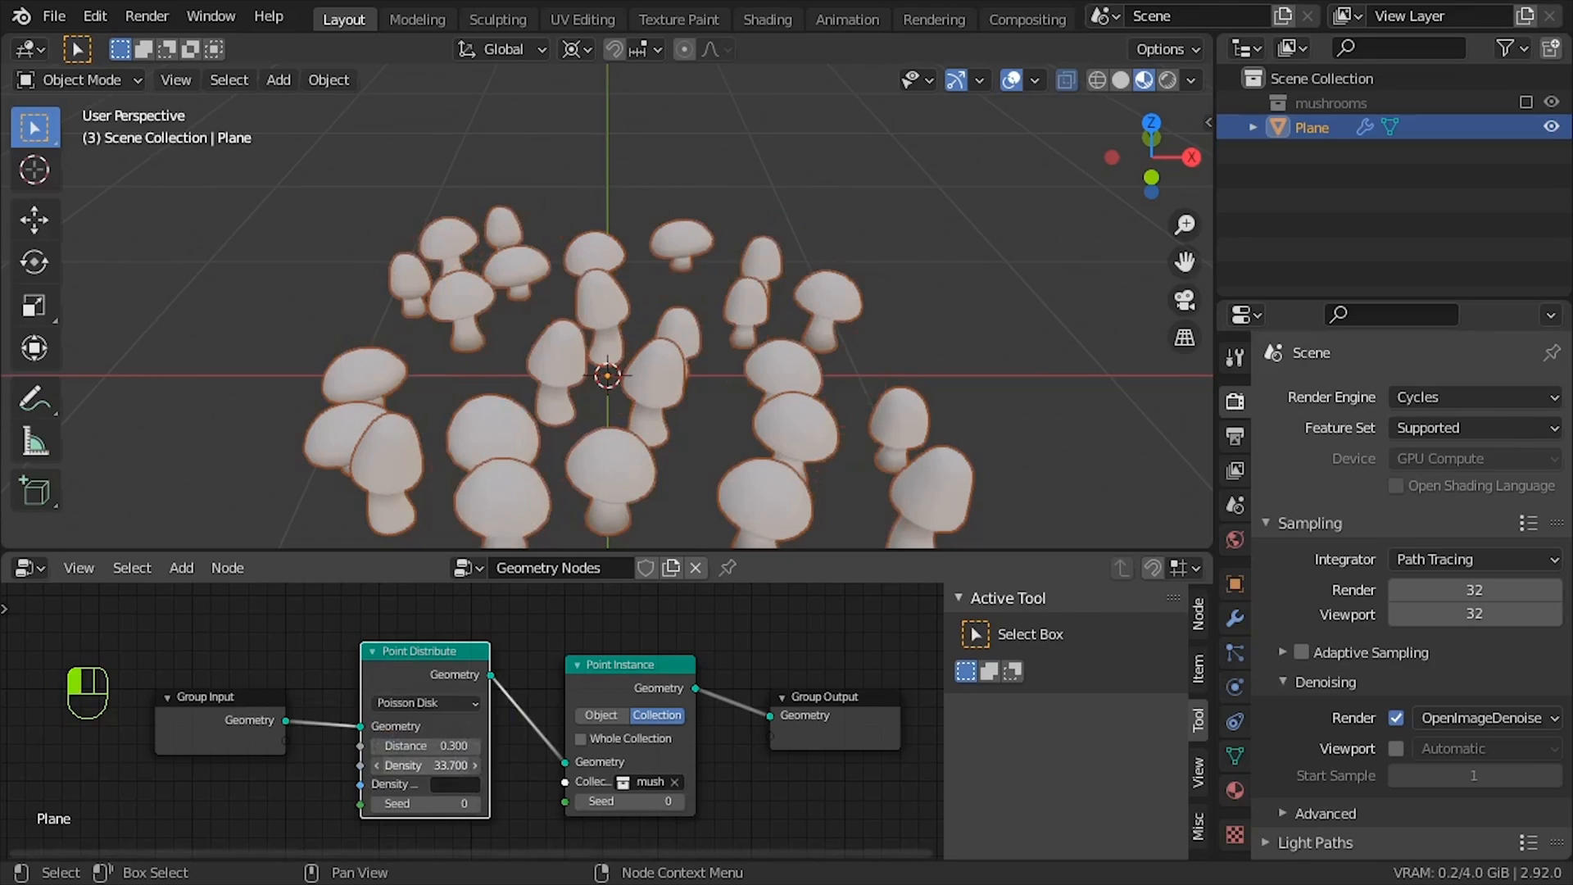
{"action": "left_click_drag", "start_coordinate": [451, 746], "coordinate": [402, 746]}
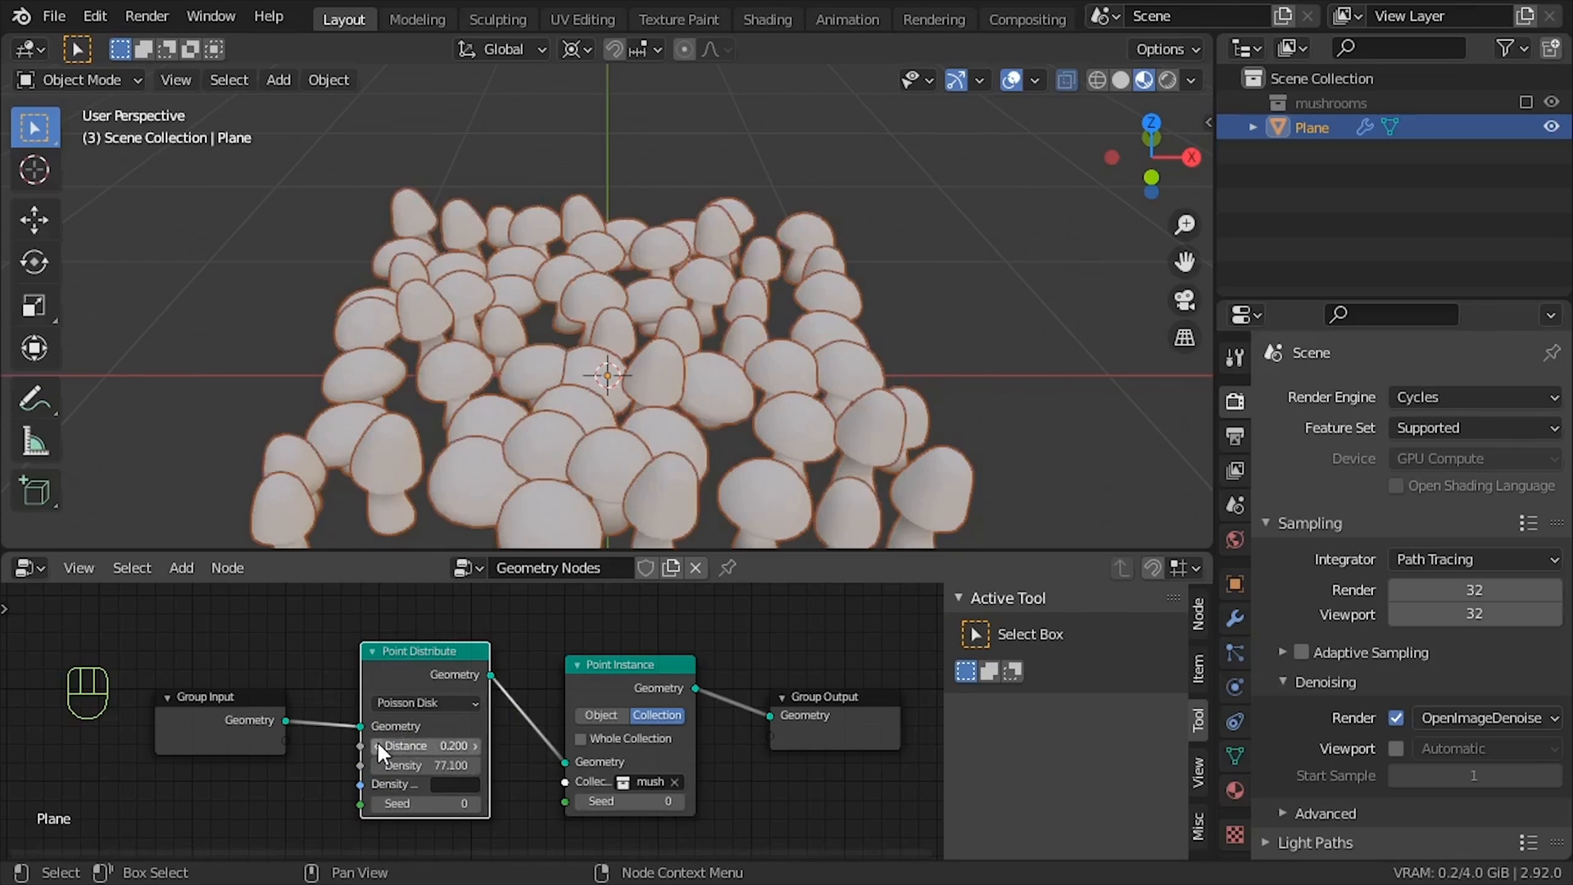
{"action": "mouse_move", "coordinate": [450, 792]}
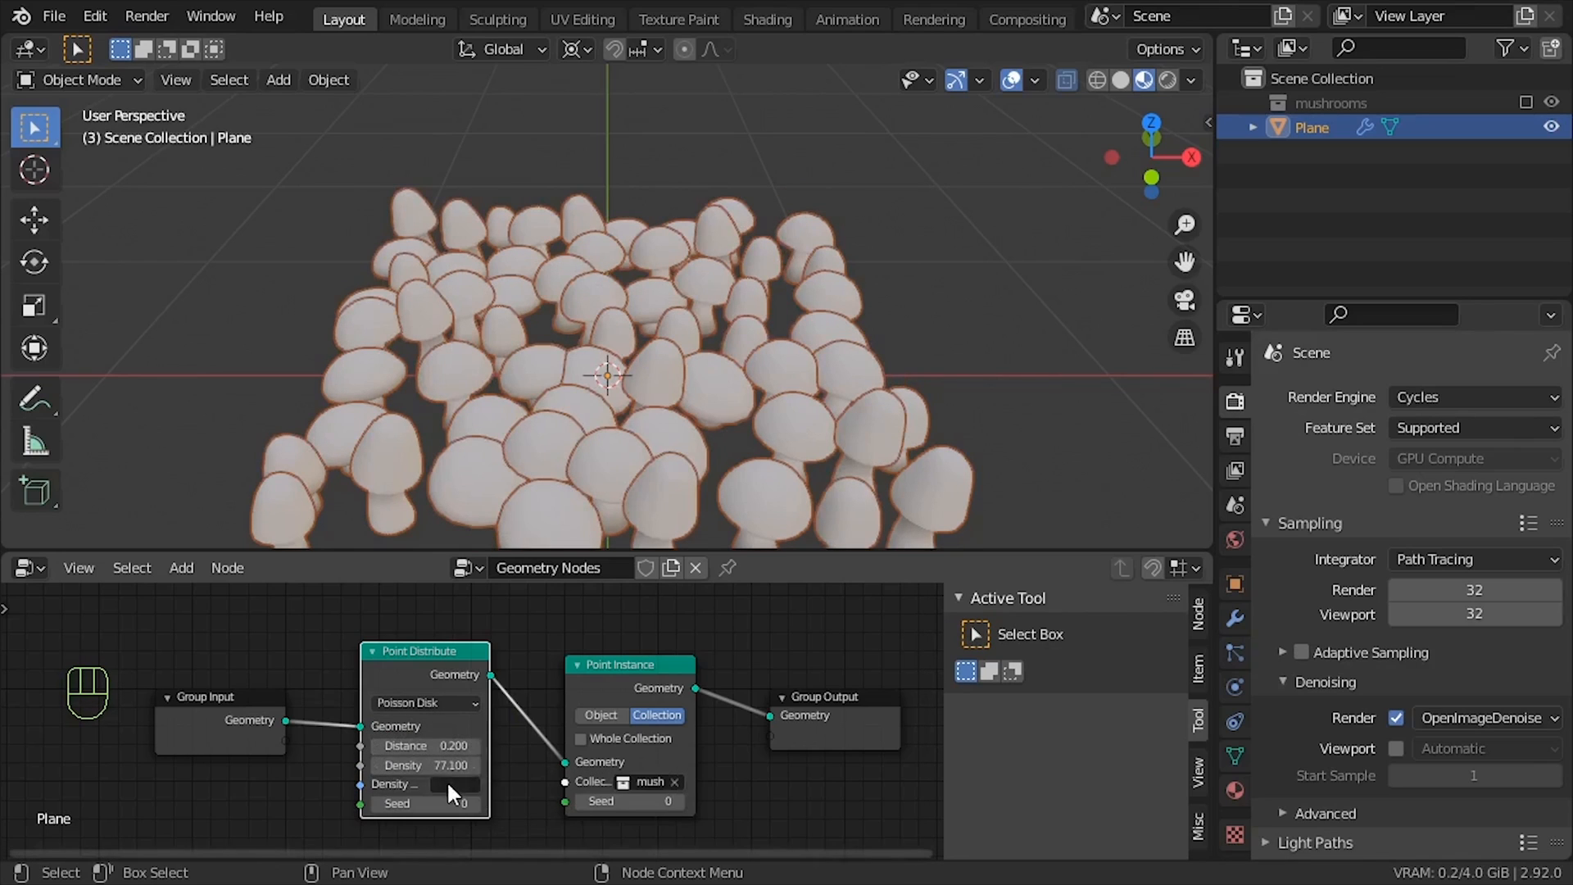
{"action": "left_click", "coordinate": [423, 784]}
{"action": "type", "text": "ran"}
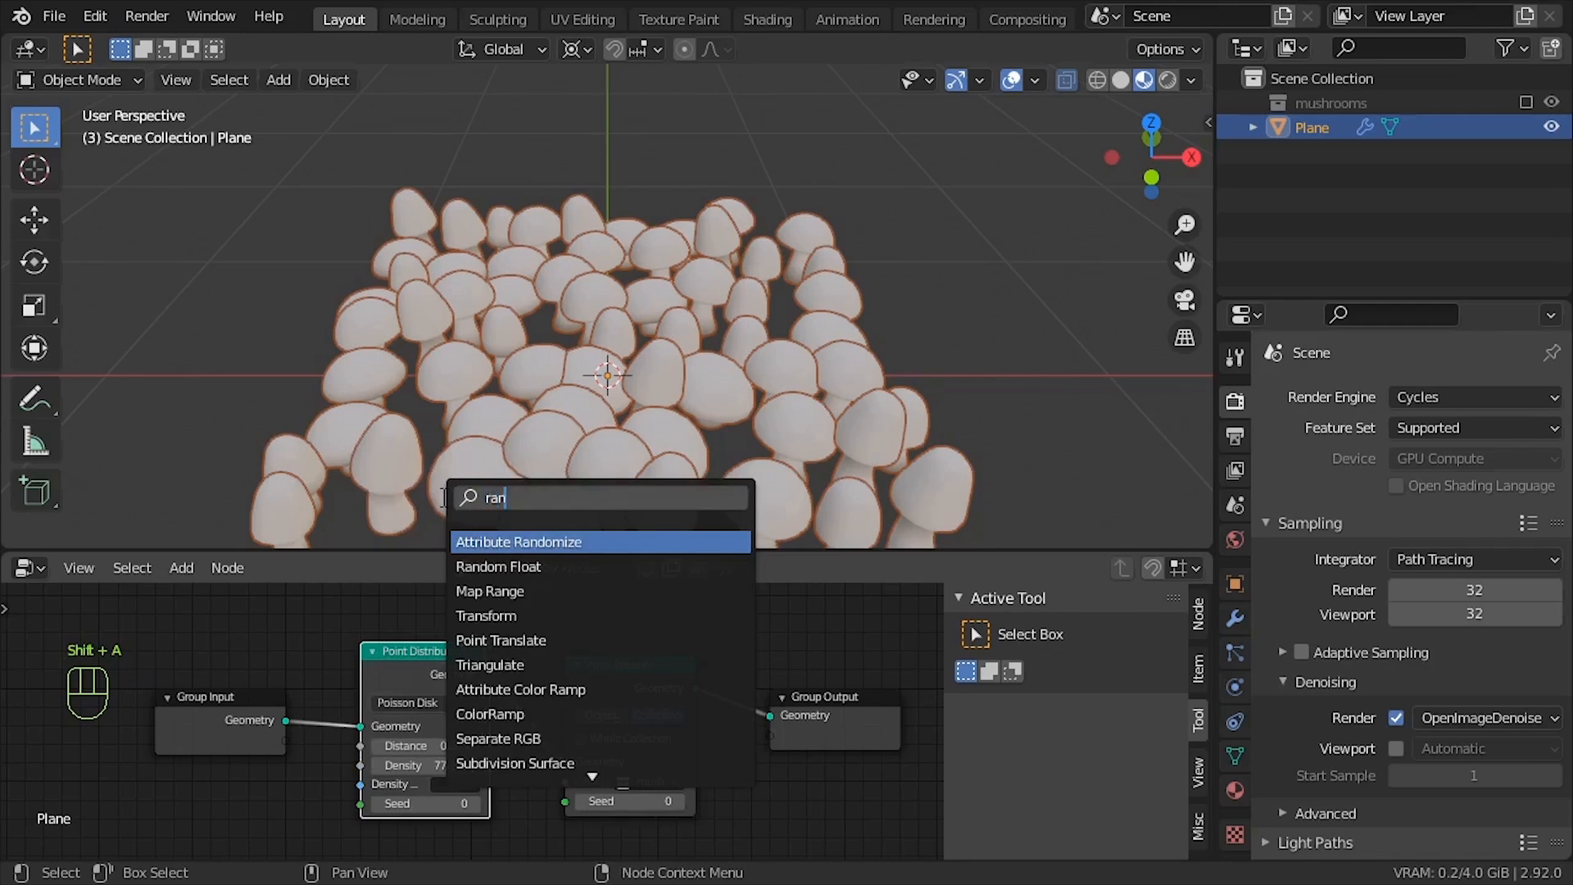
Step: Add an Attribute Randomize node scaling mushrooms between 0.8 and 1.2
{"action": "left_click", "coordinate": [517, 542]}
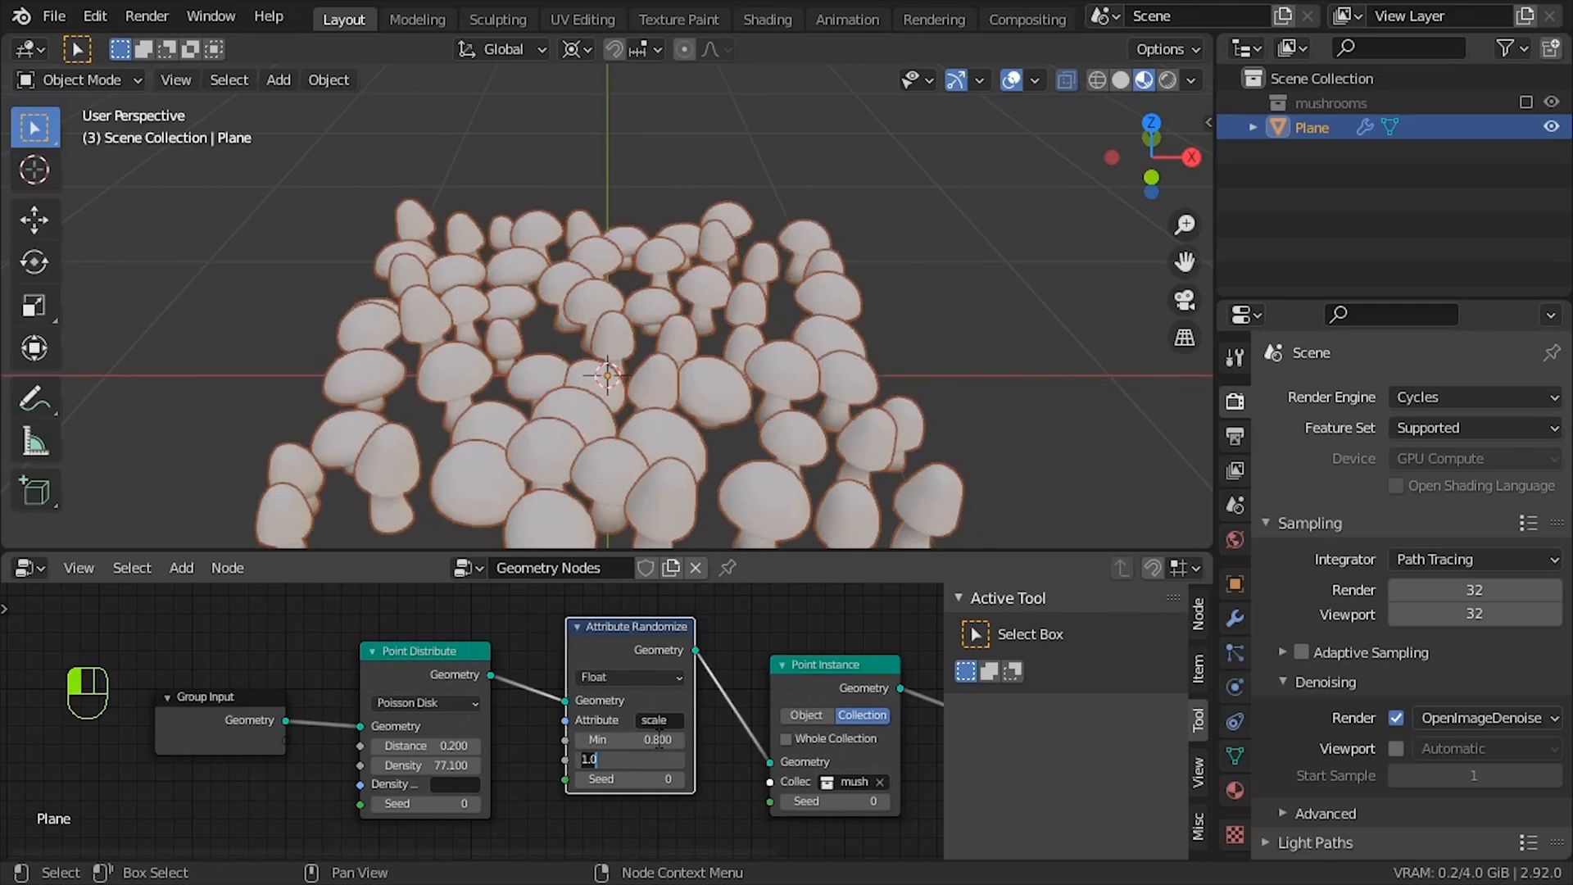
{"action": "type", "text": "1.2"}
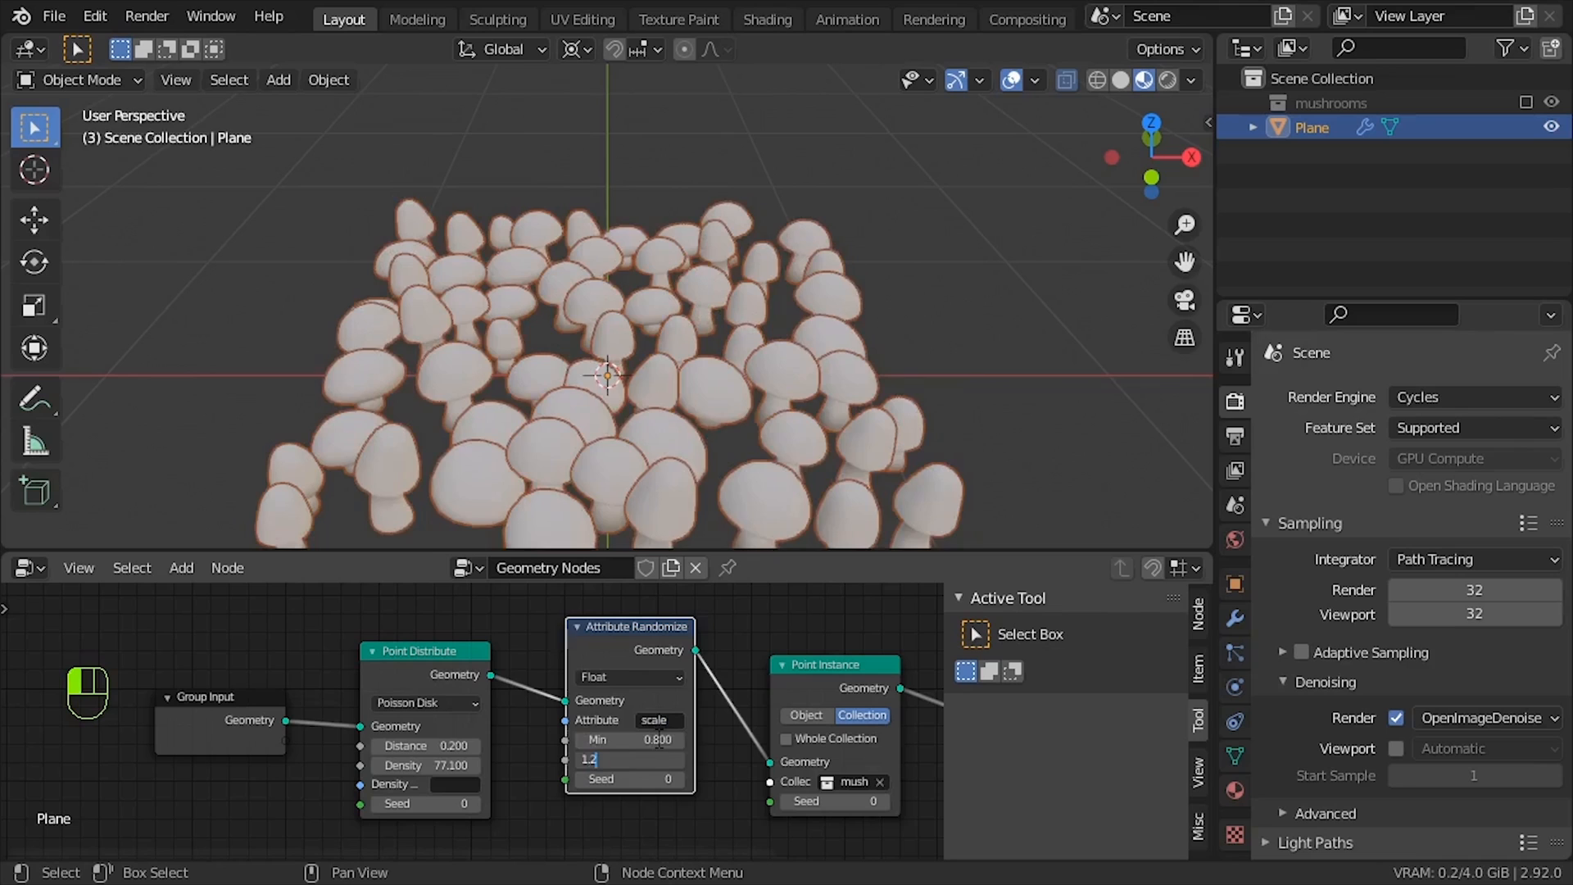
{"action": "key", "text": "shift+a"}
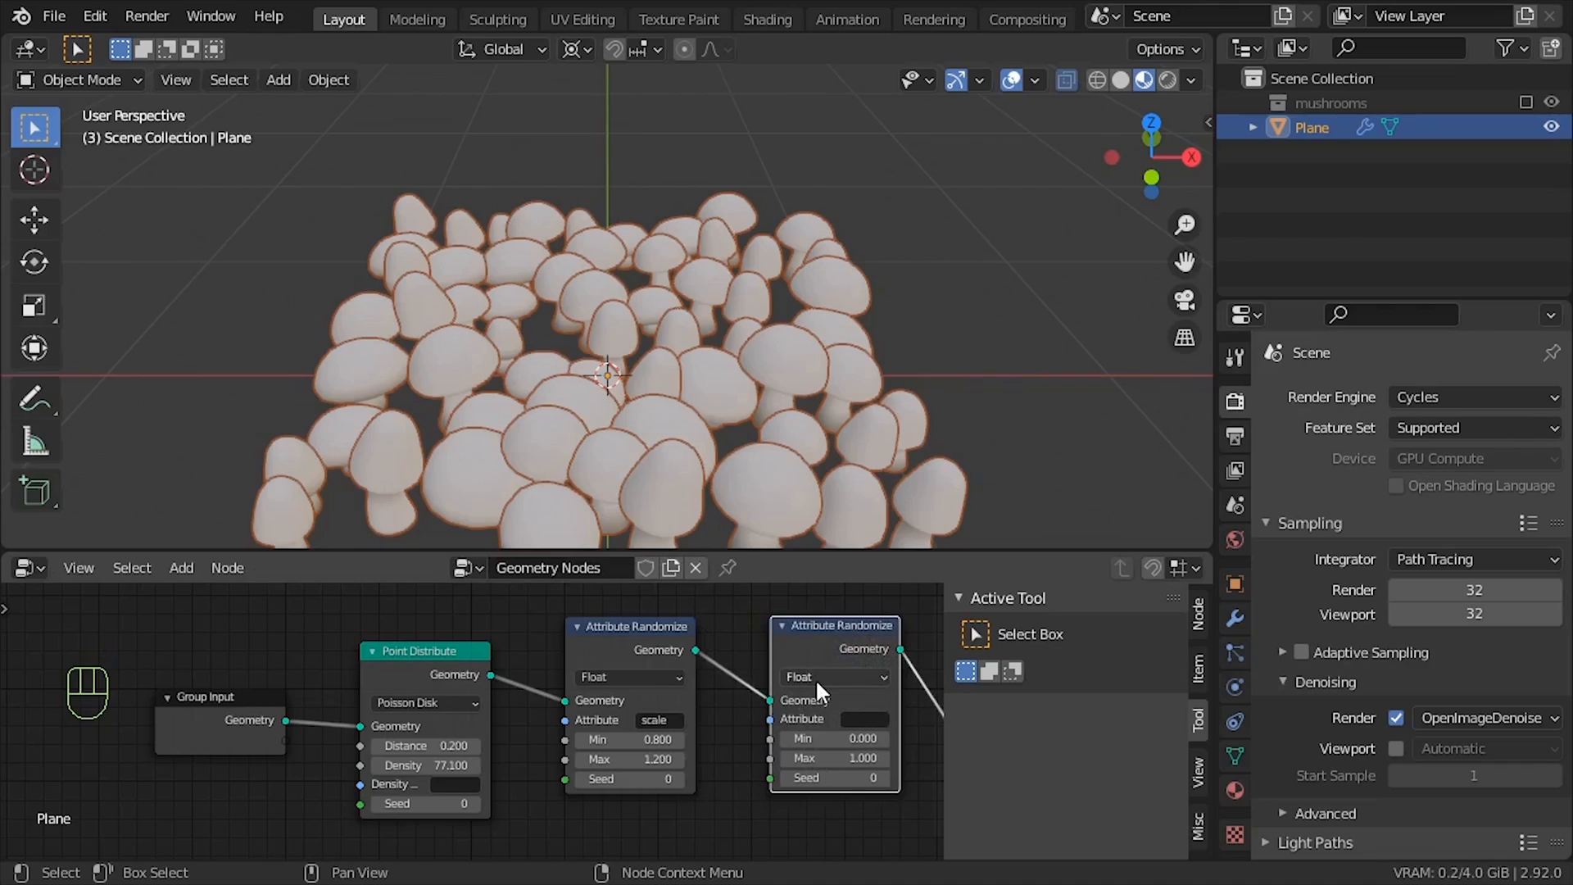
Step: Set the second randomizer to Vector type on 'rotation' with maximum Z of 2*pi
{"action": "left_click", "coordinate": [833, 675]}
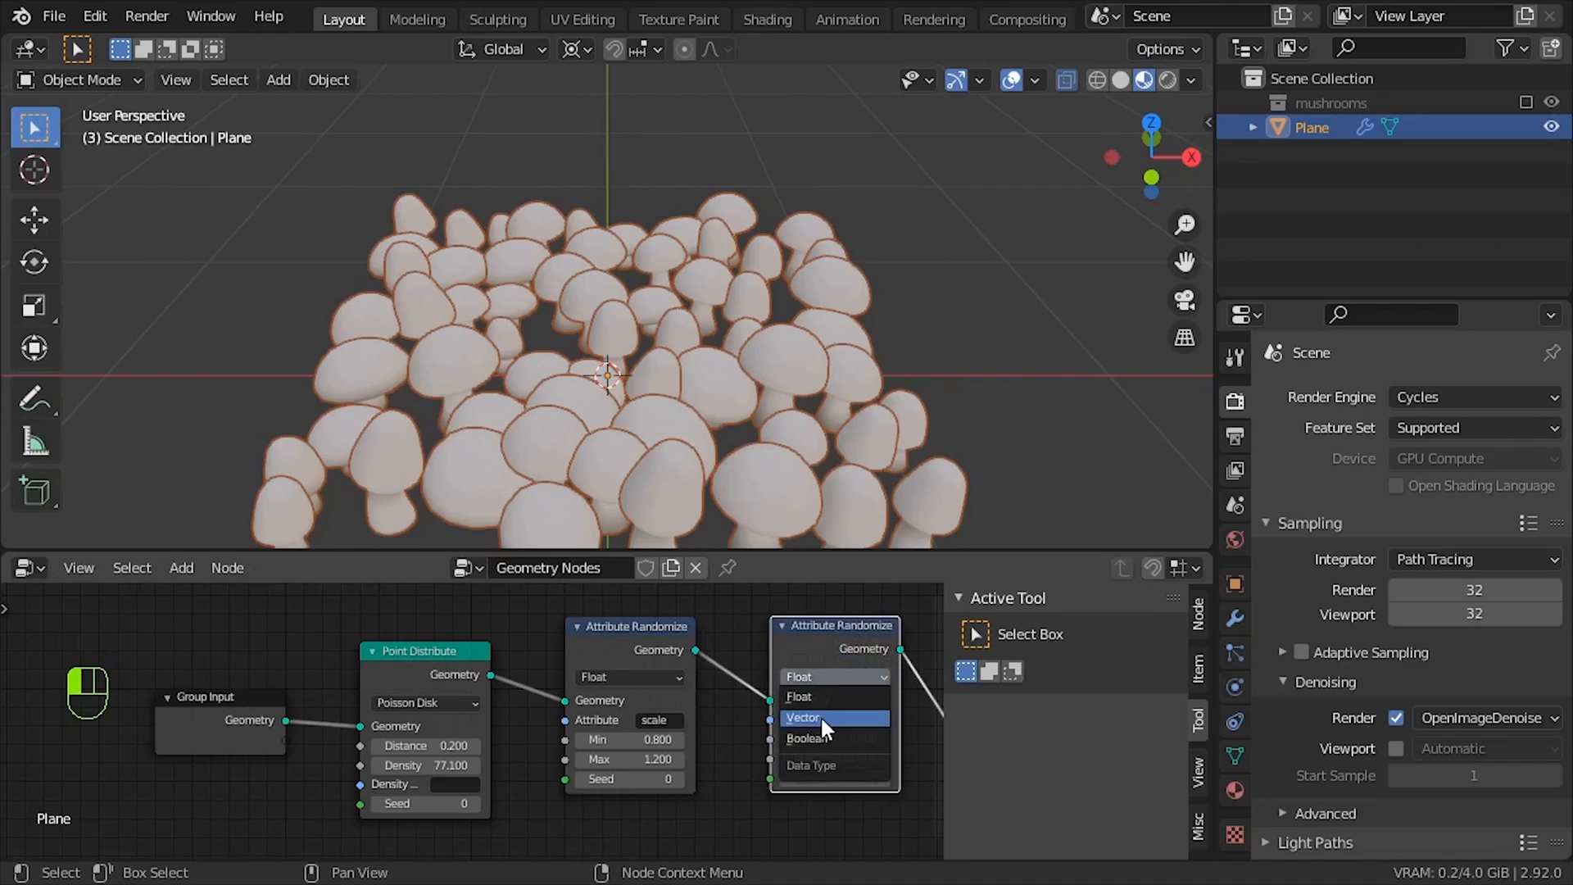
{"action": "left_click", "coordinate": [801, 717]}
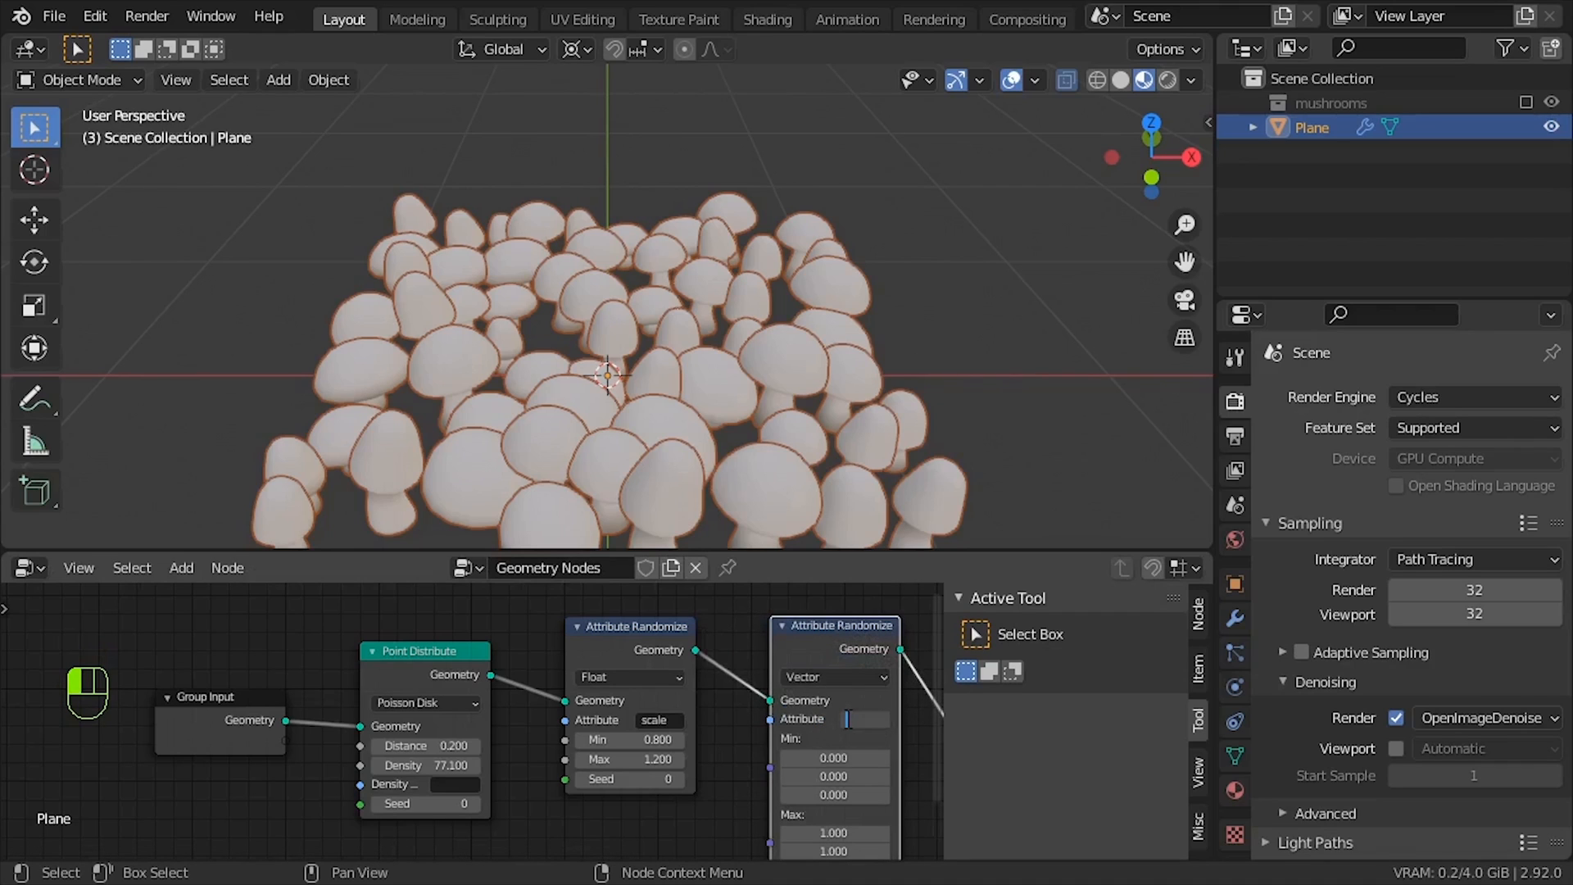
{"action": "type", "text": "rotation"}
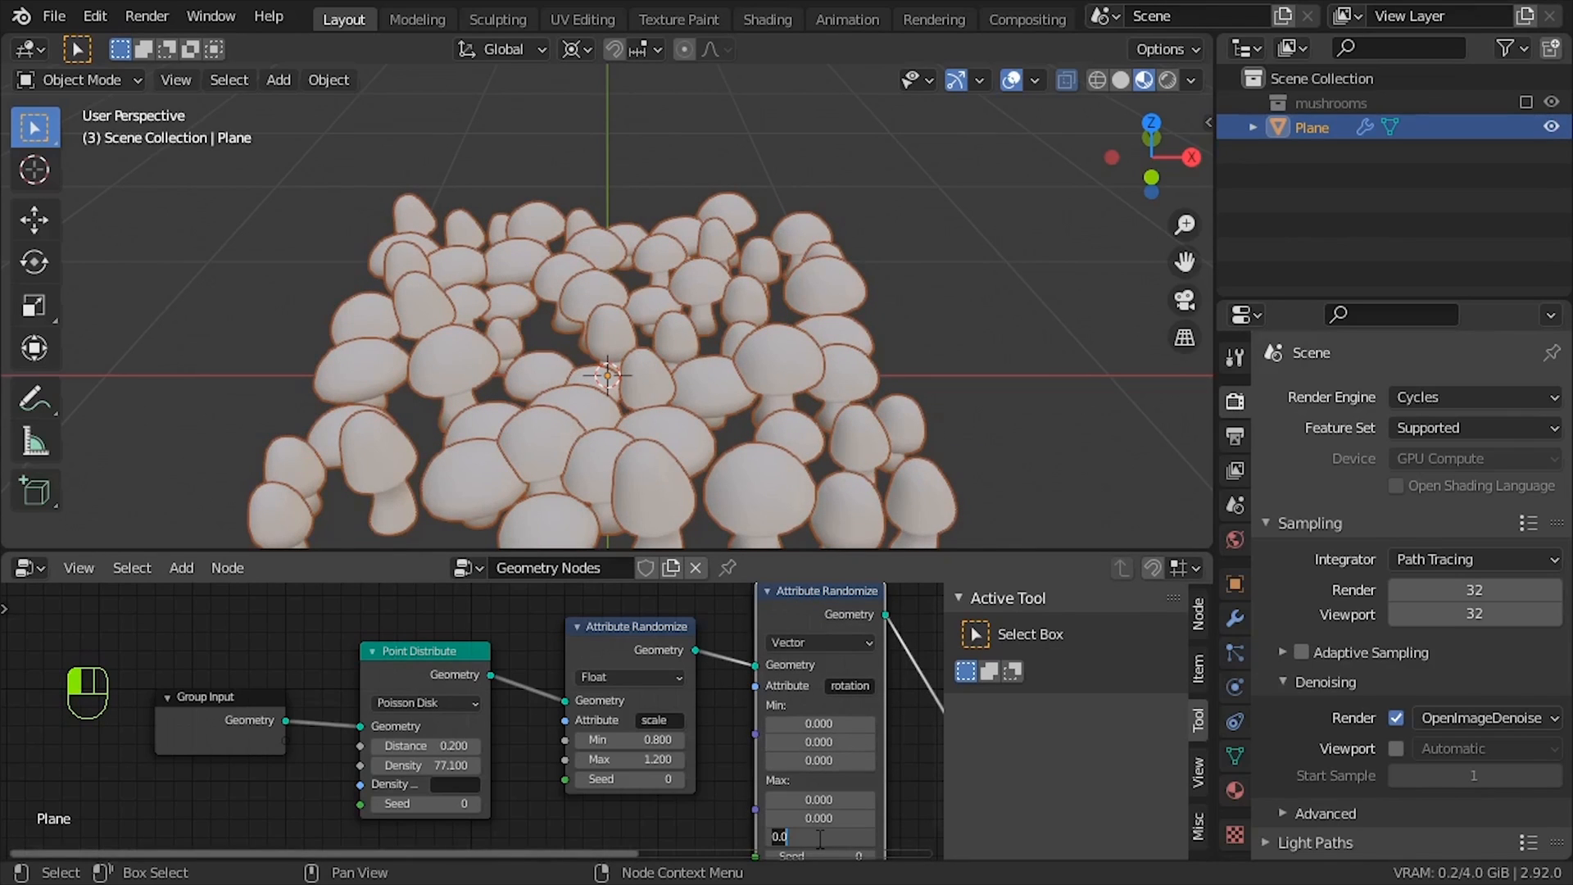
{"action": "type", "text": "2*p"}
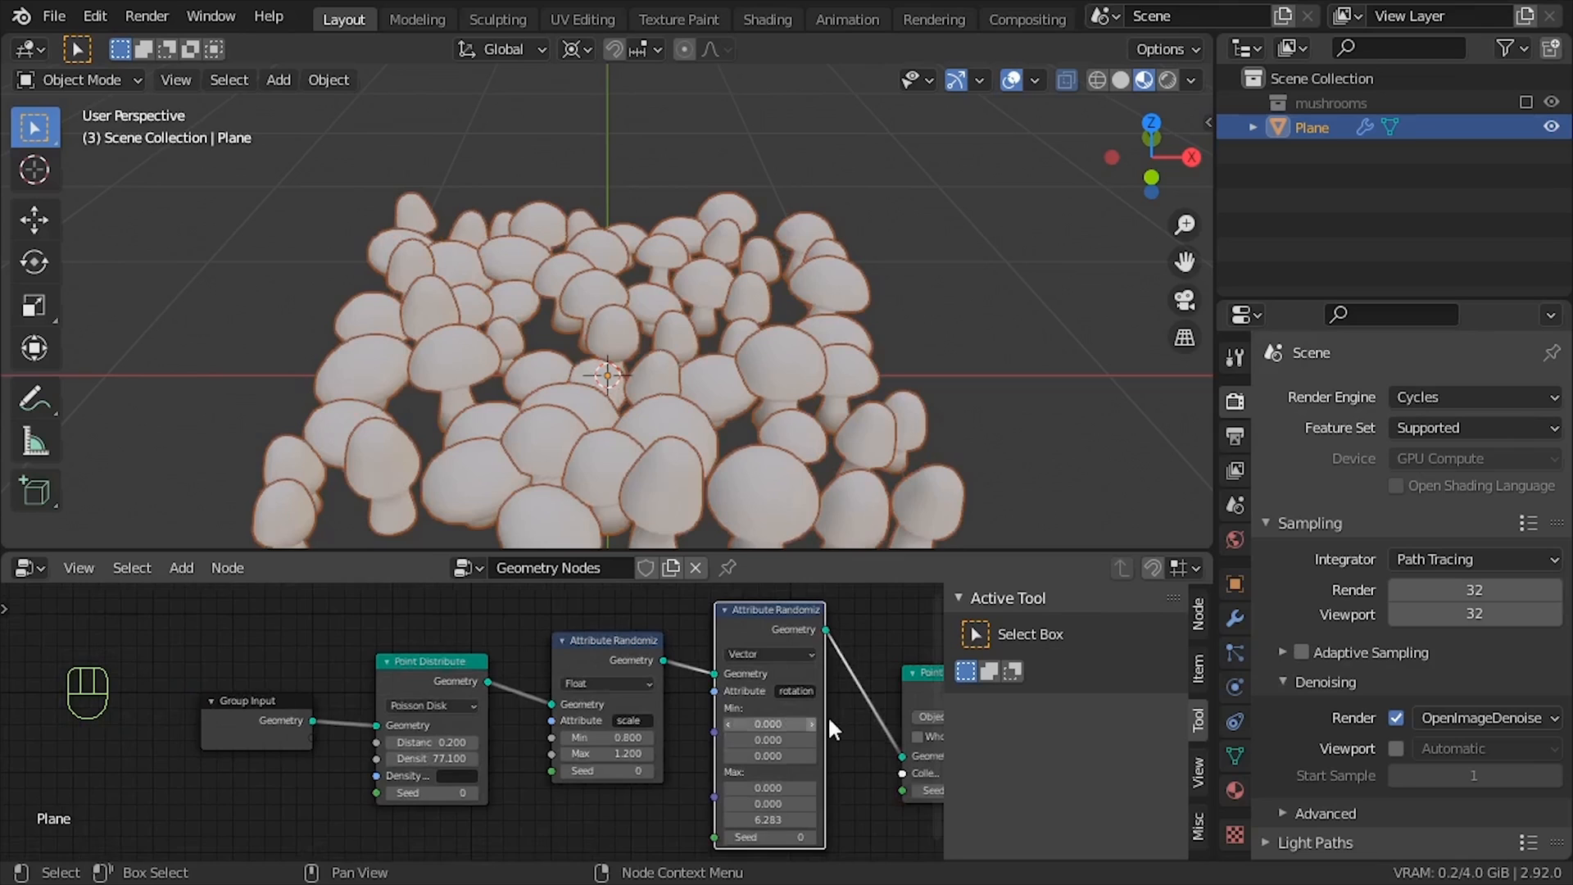
{"action": "left_click", "coordinate": [768, 835]}
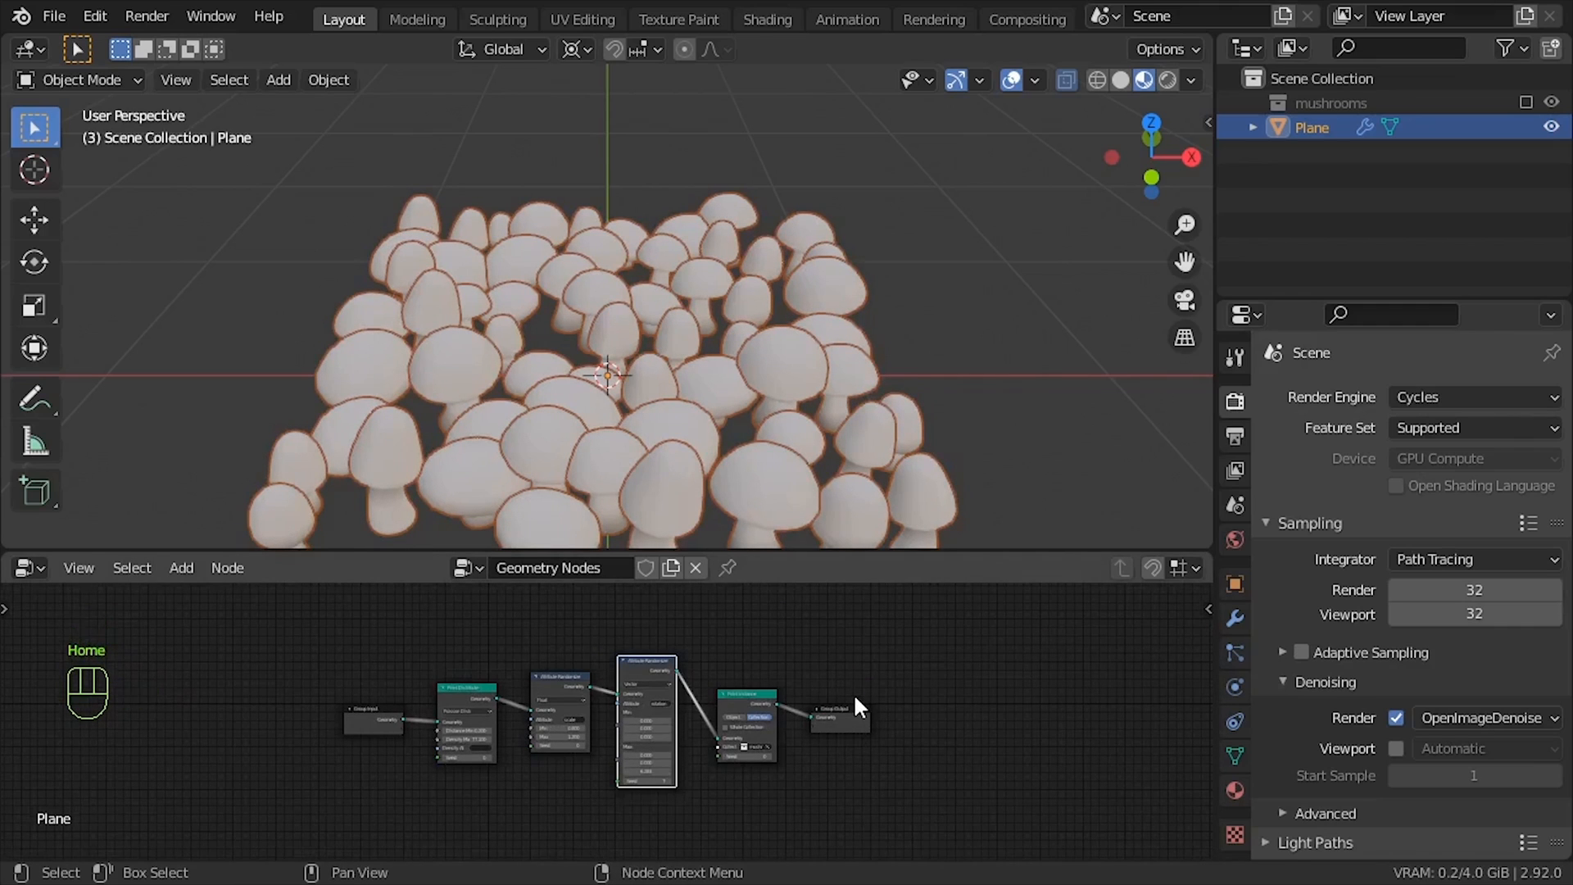
Step: Frame the tree ending in Join Geometry, then zoom out over the large node network
{"action": "key", "text": "shift+a"}
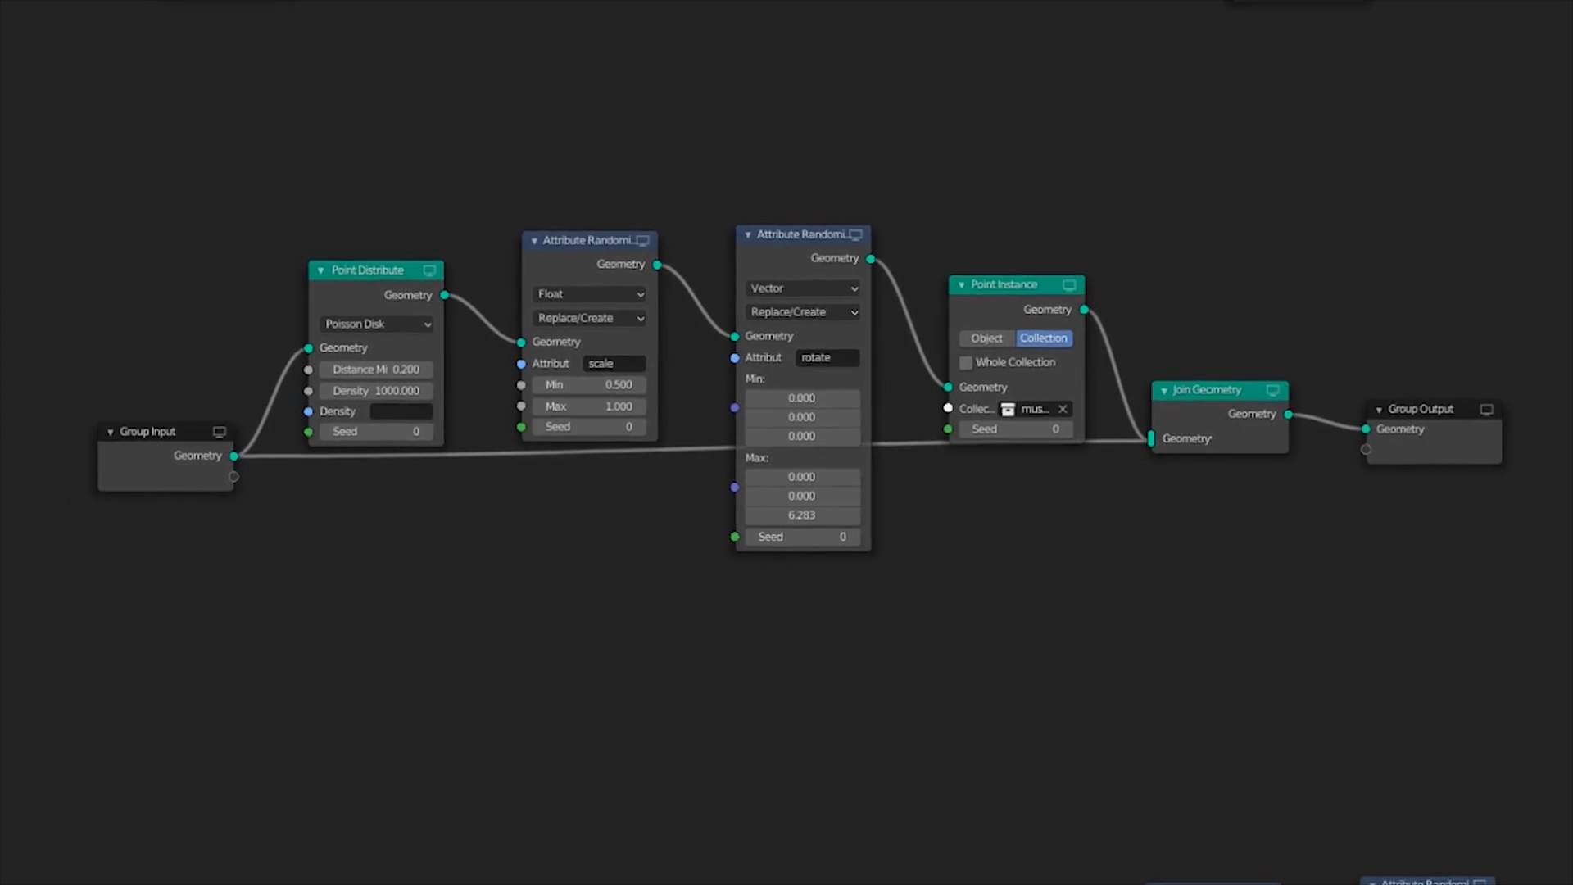
{"action": "scroll", "scroll_direction": "down", "scroll_amount": 3}
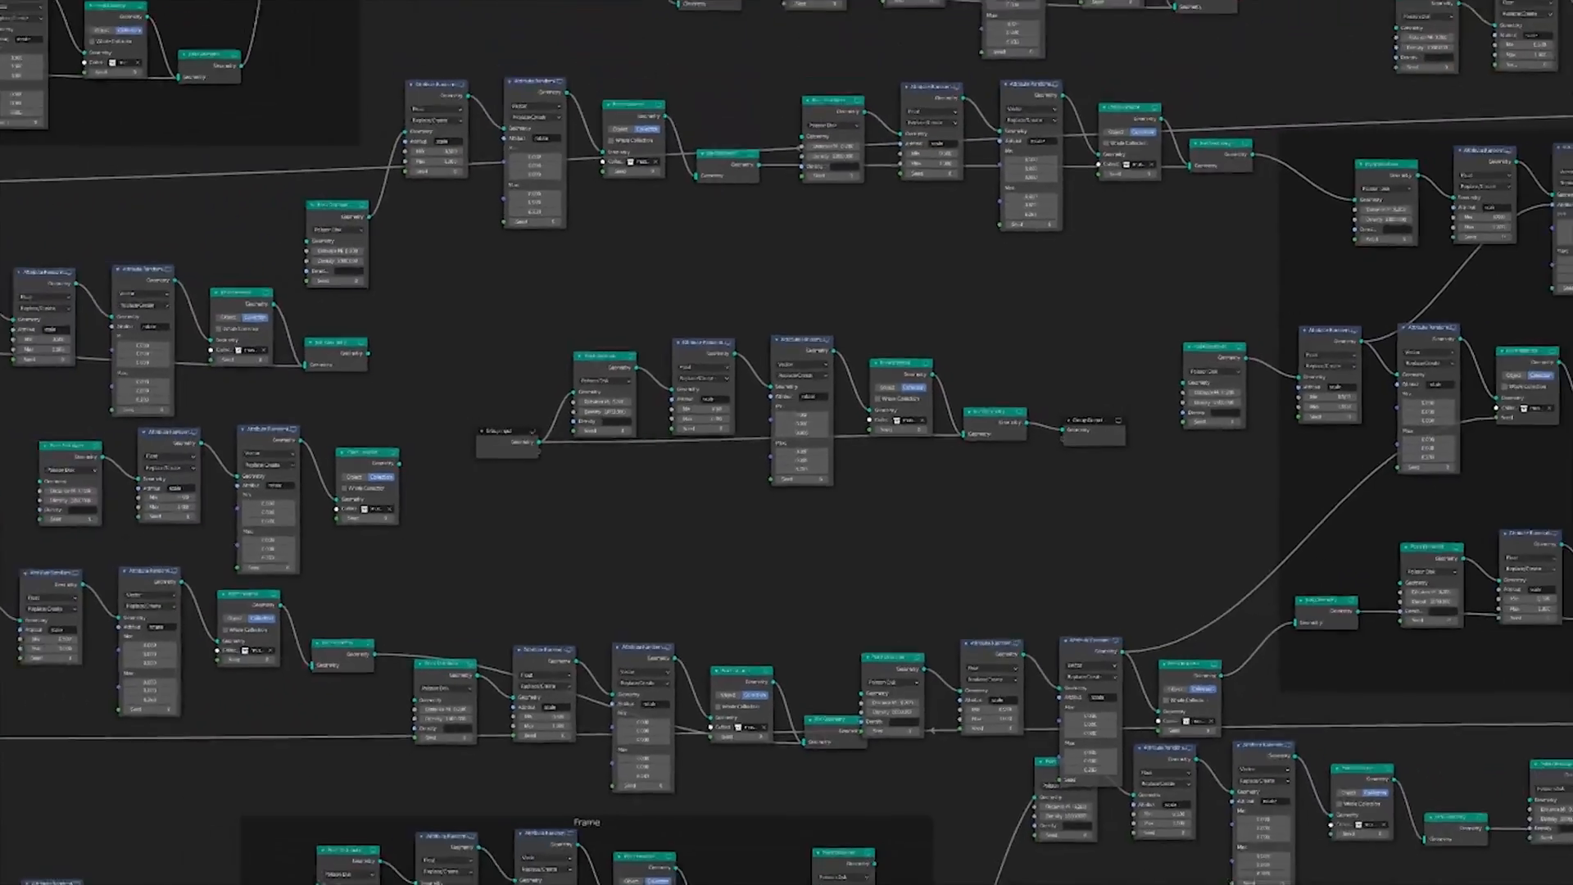
{"action": "scroll", "scroll_direction": "down", "scroll_amount": 3}
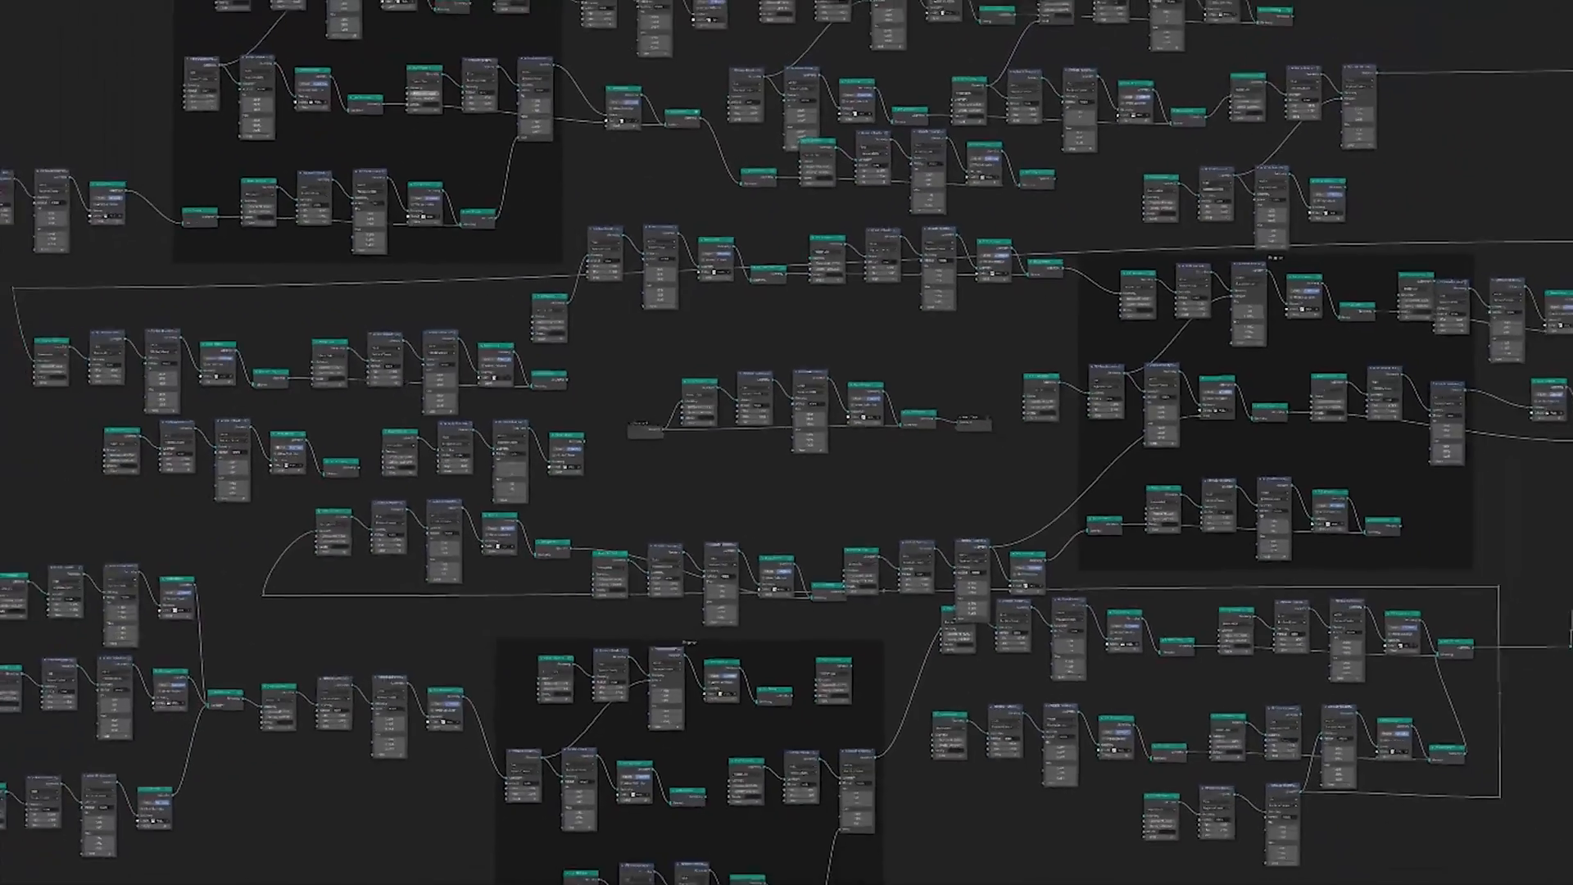